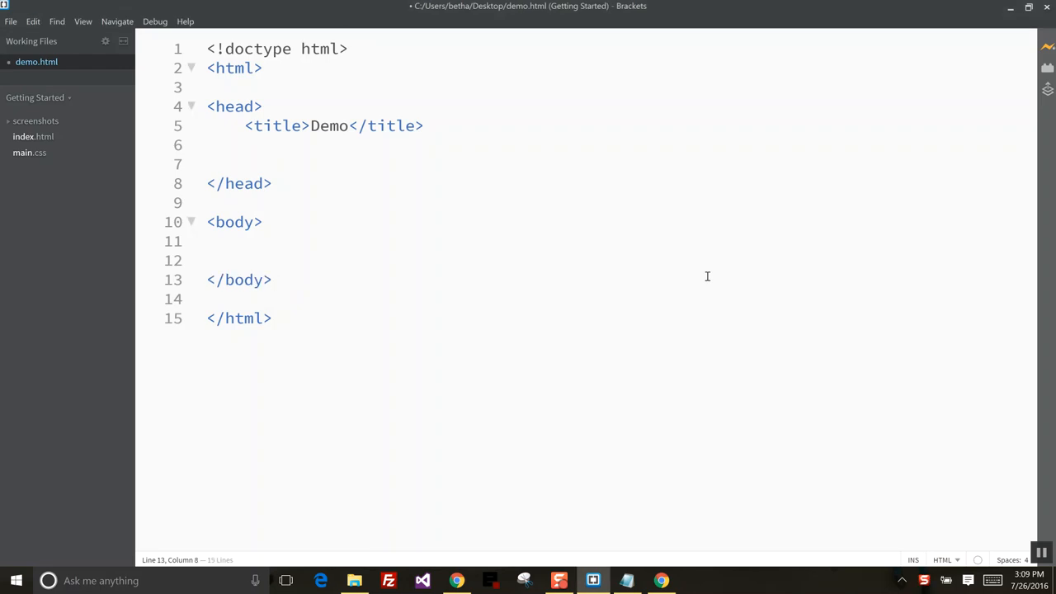
# Add a <script> block to demo.html's head containing console.log("Hey!!");
pyautogui.click(272, 279)
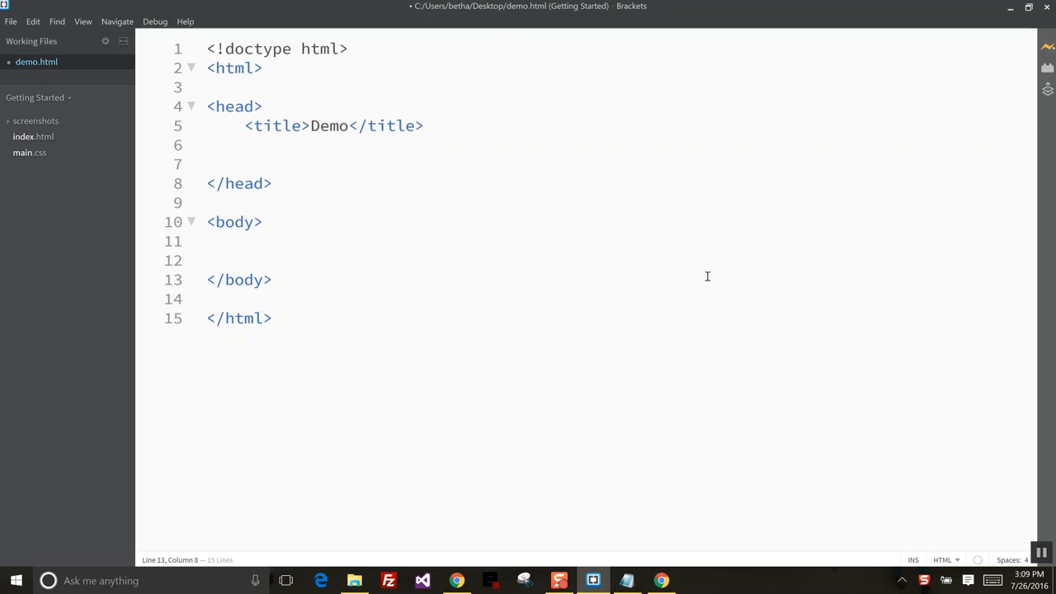
pyautogui.click(272, 280)
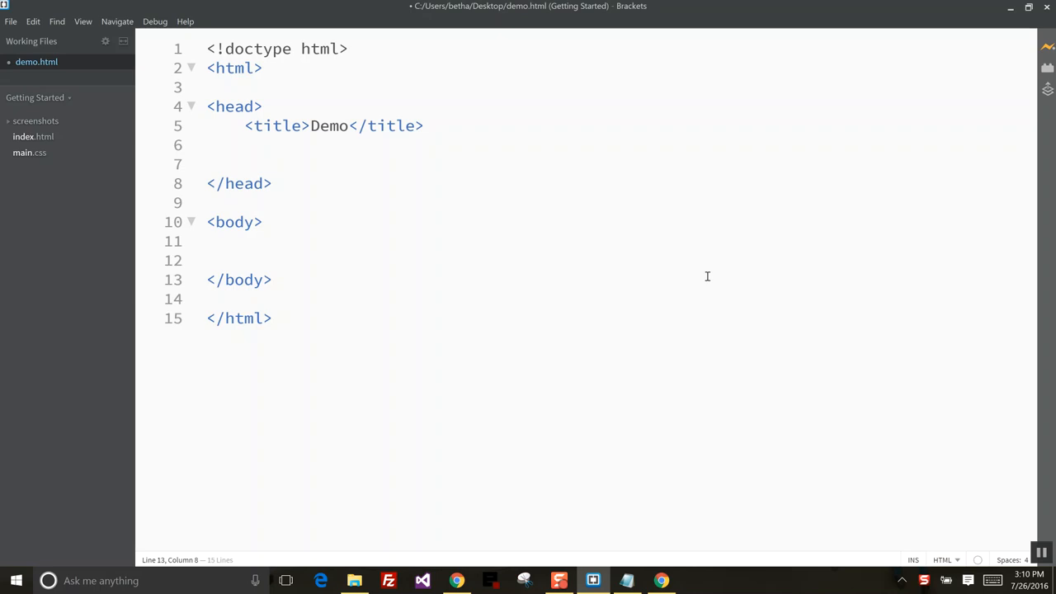
pyautogui.click(272, 279)
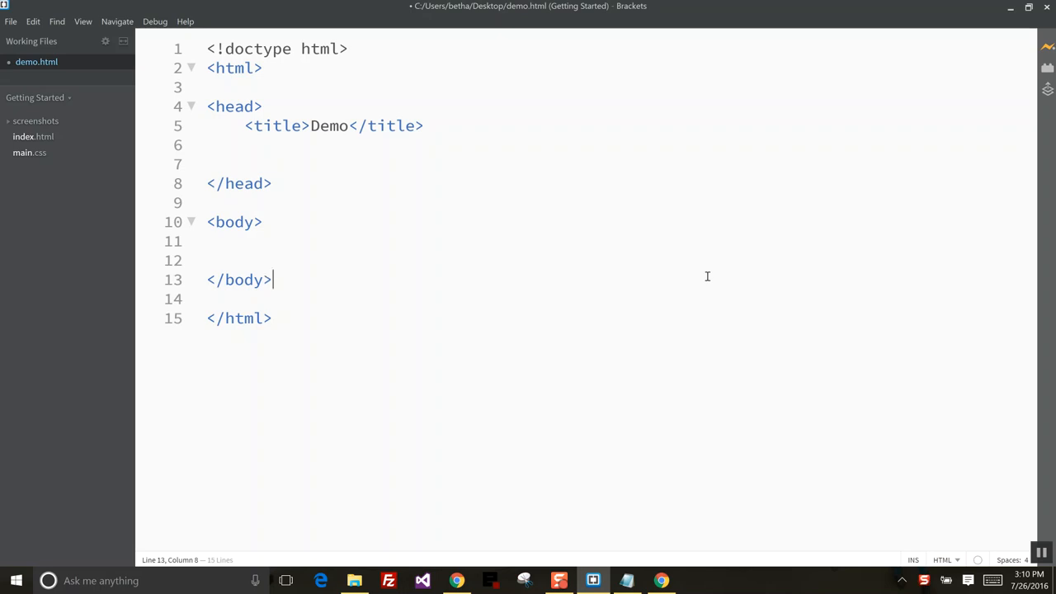
pyautogui.click(207, 260)
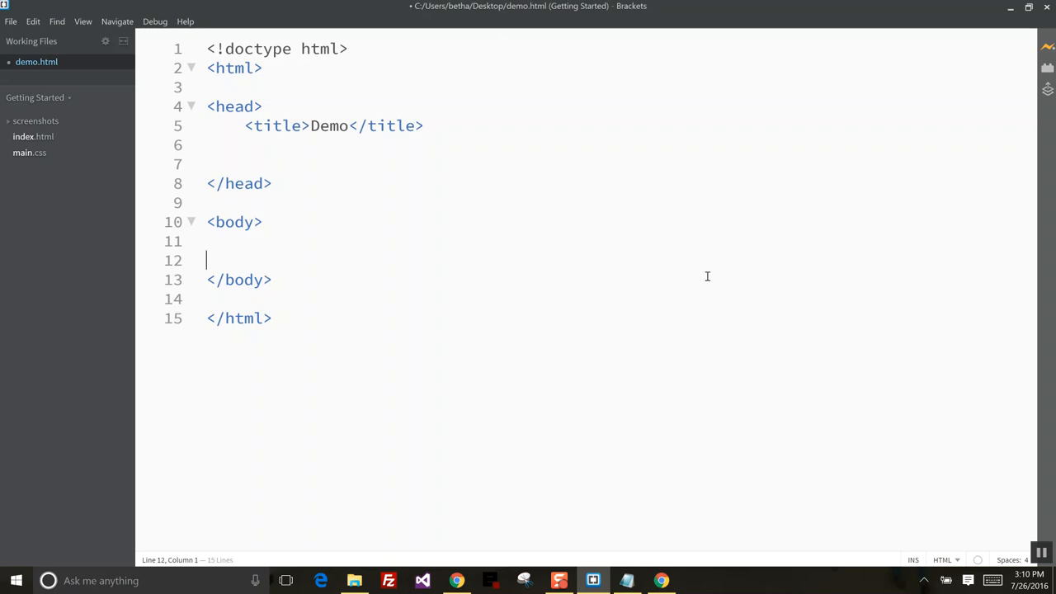
pyautogui.press('Return')
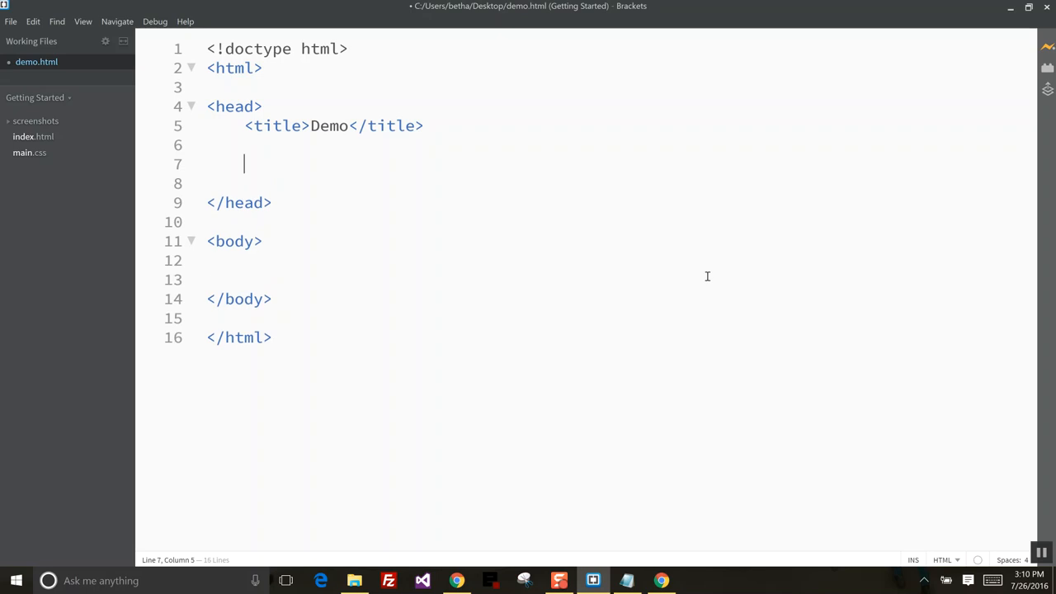
pyautogui.write('<')
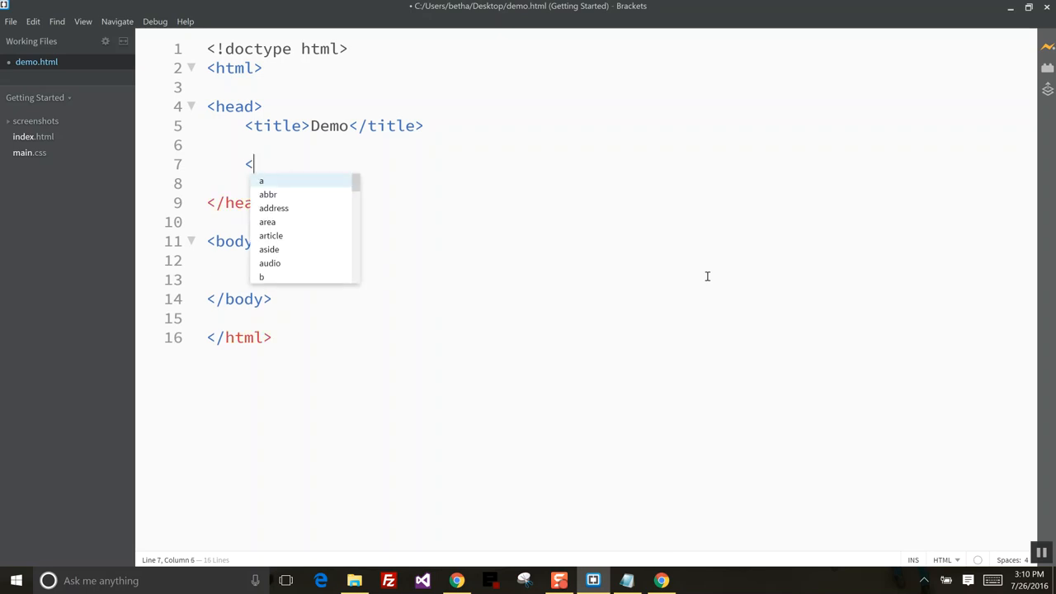
pyautogui.write('script>')
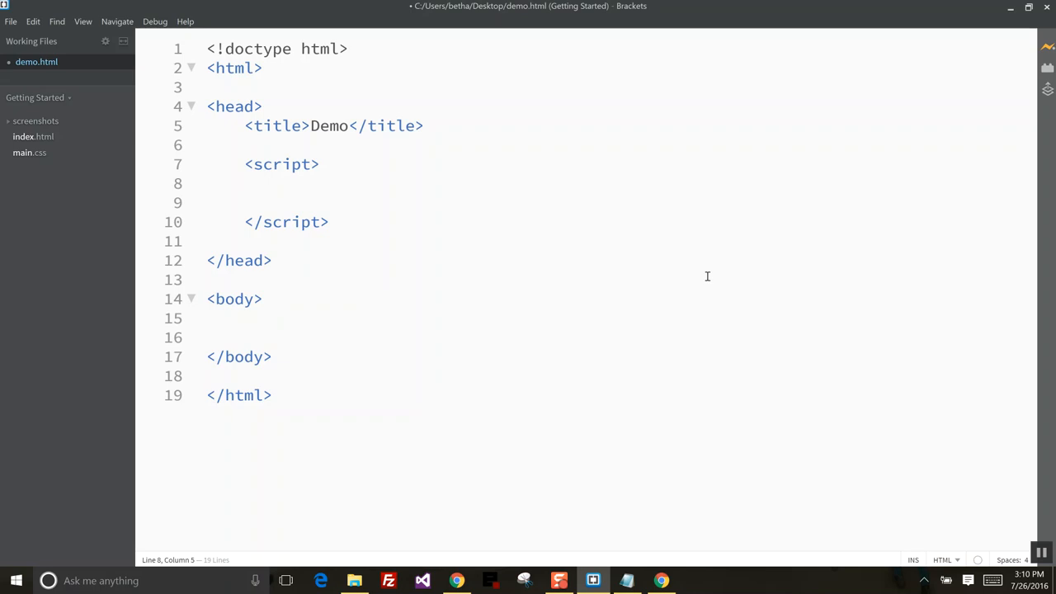
pyautogui.press('Enter')
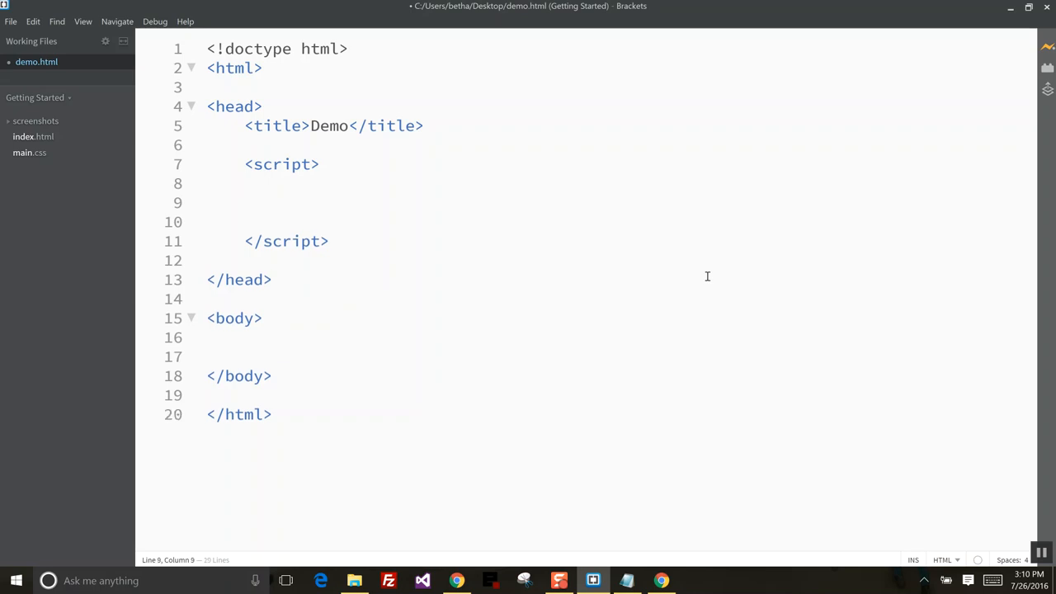
pyautogui.write('console.s')
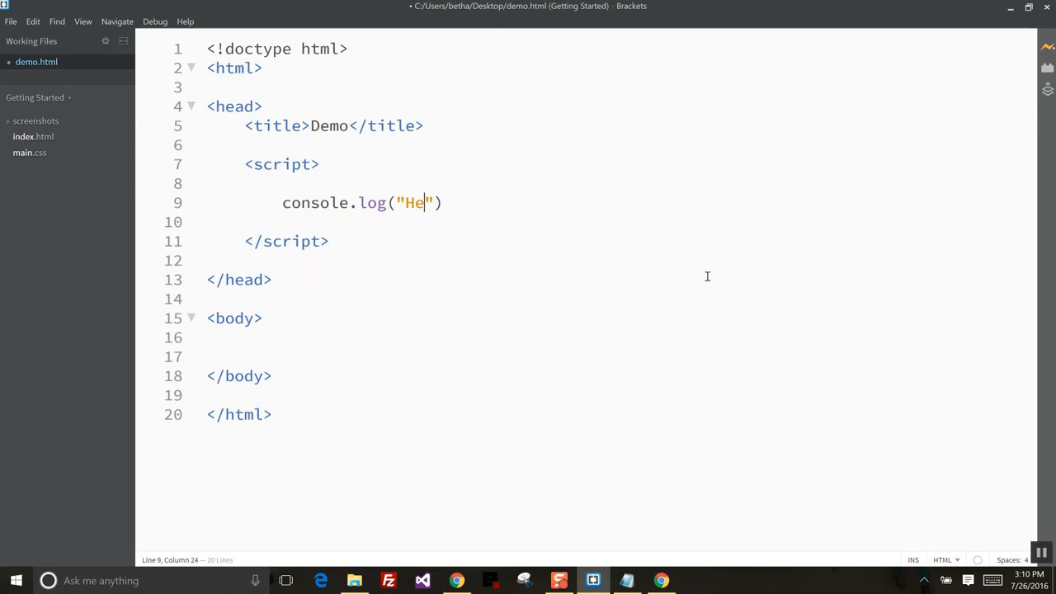
pyautogui.write('y!!')
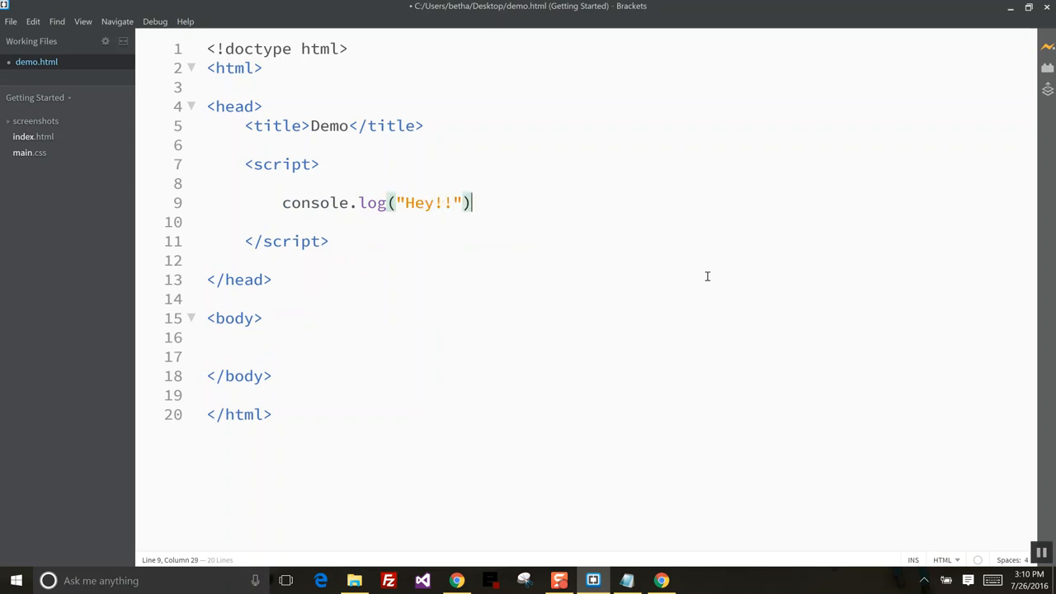
pyautogui.write(';')
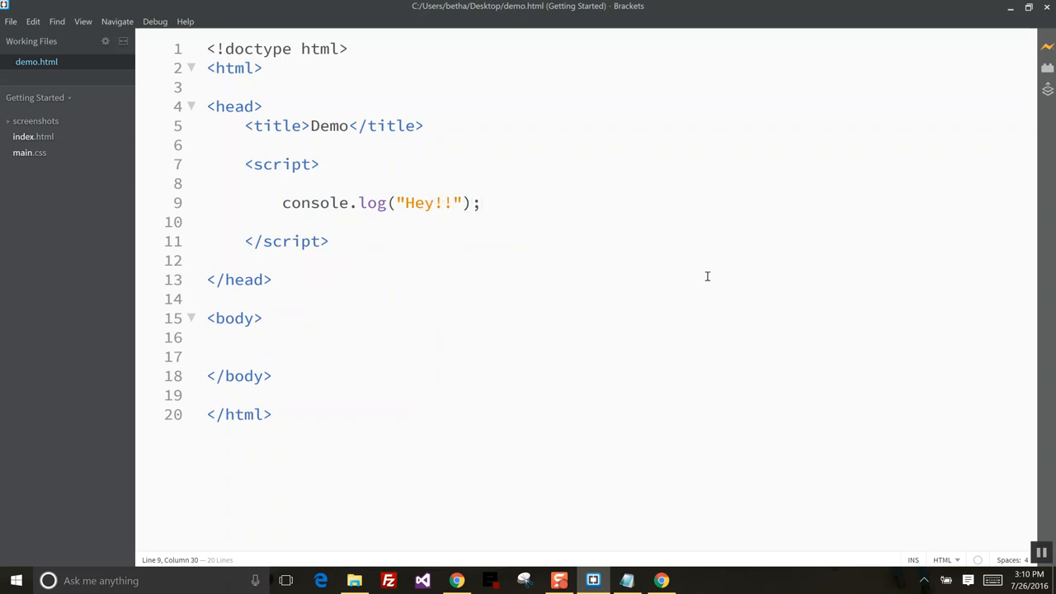
pyautogui.moveTo(657, 507)
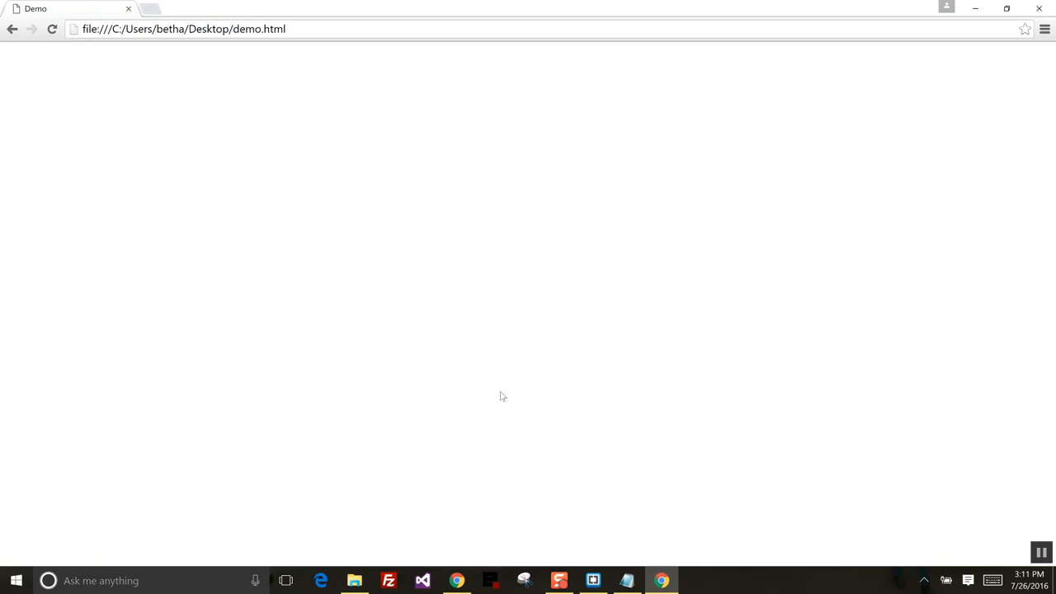
# Open Chrome's main menu on the blank Demo page to reach More tools
pyautogui.click(1044, 29)
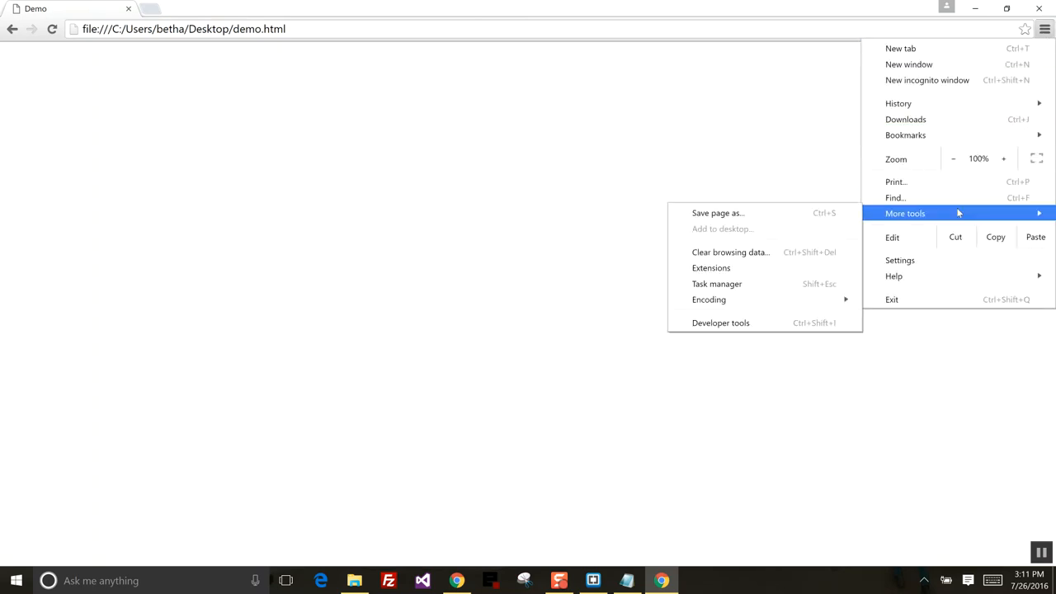
pyautogui.moveTo(720, 323)
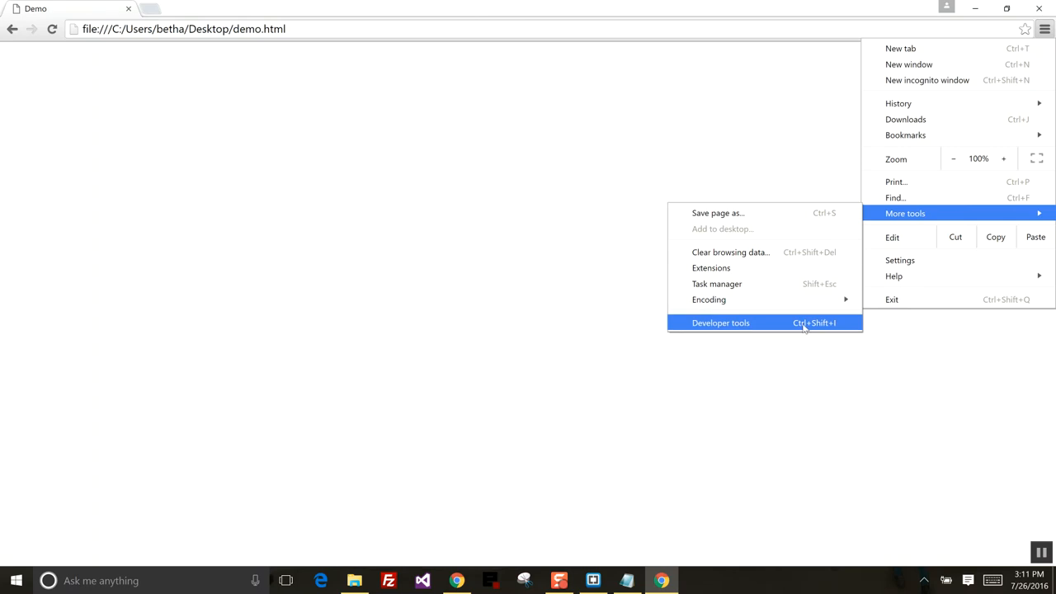
# Open Developer tools to see the logged Hey!! message in the Console
pyautogui.click(720, 322)
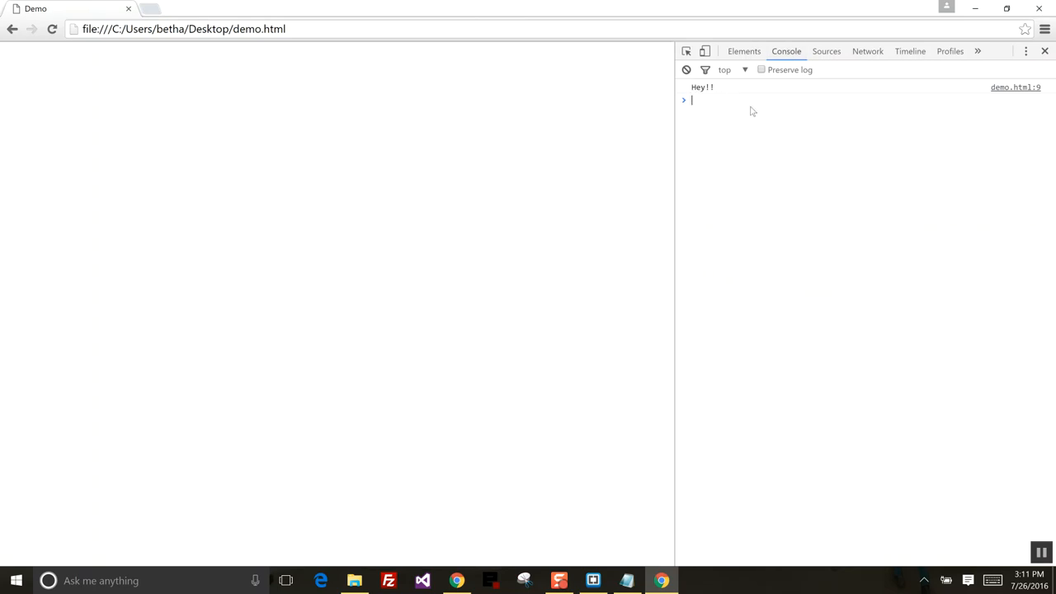
pyautogui.moveTo(463, 185)
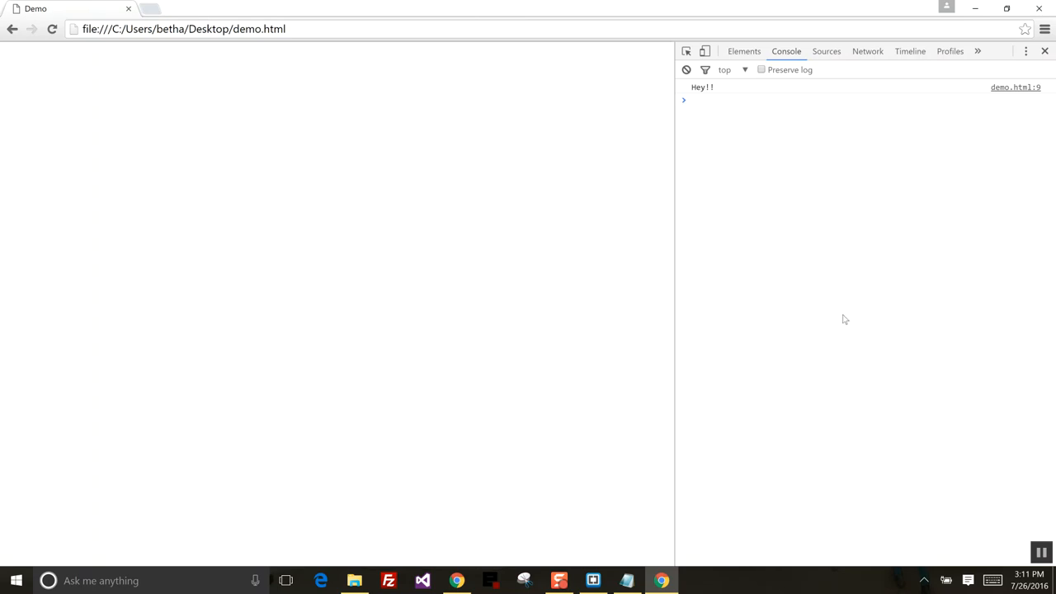
pyautogui.moveTo(607, 478)
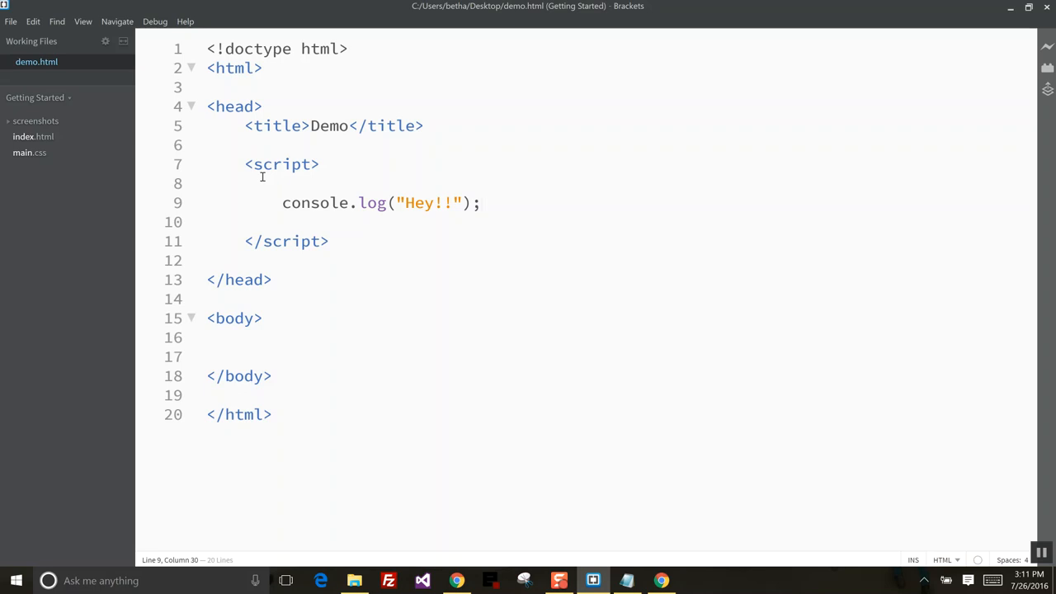
pyautogui.moveTo(281, 353)
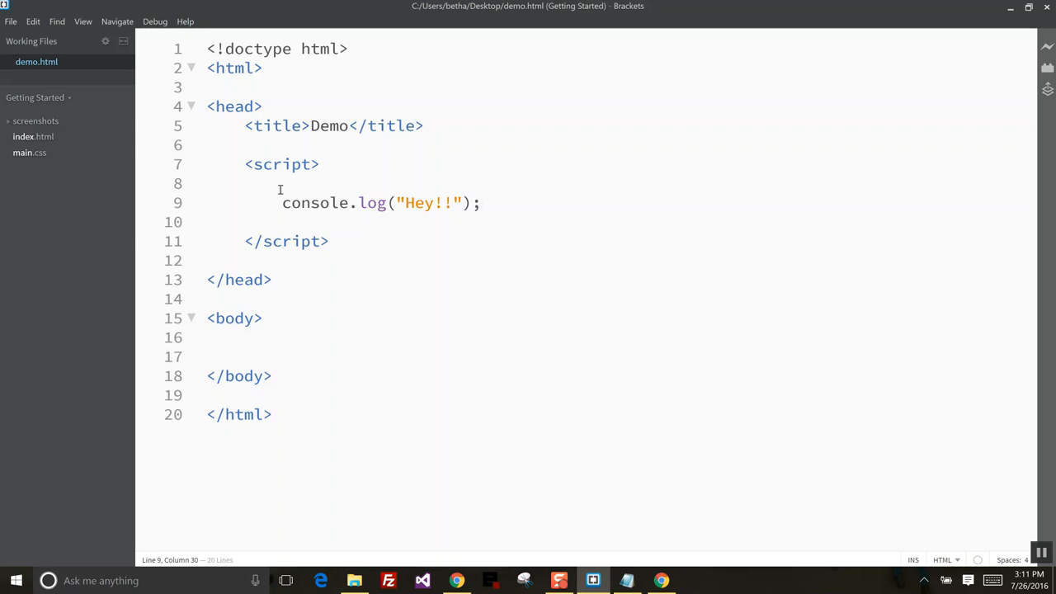
pyautogui.moveTo(314, 241)
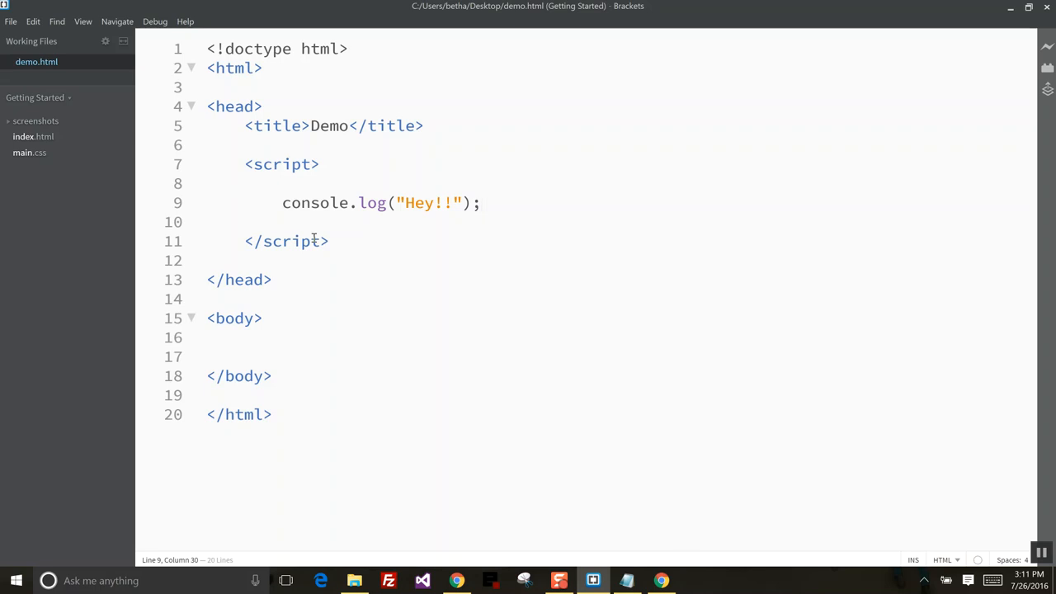
# Try moving the script block, undo so it stays in the head, and create a new file
pyautogui.click(481, 203)
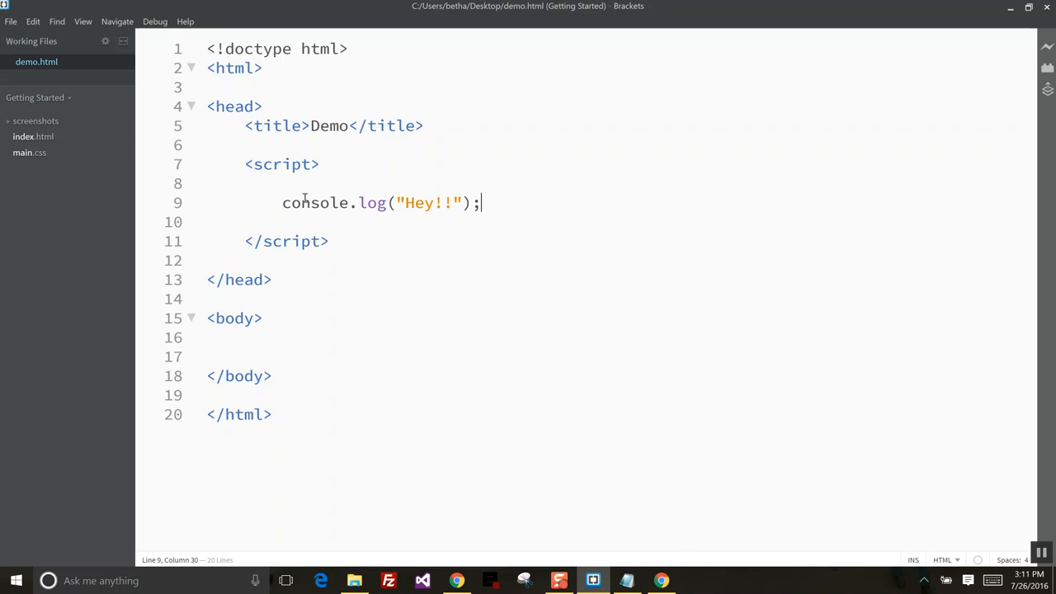
pyautogui.moveTo(264, 328)
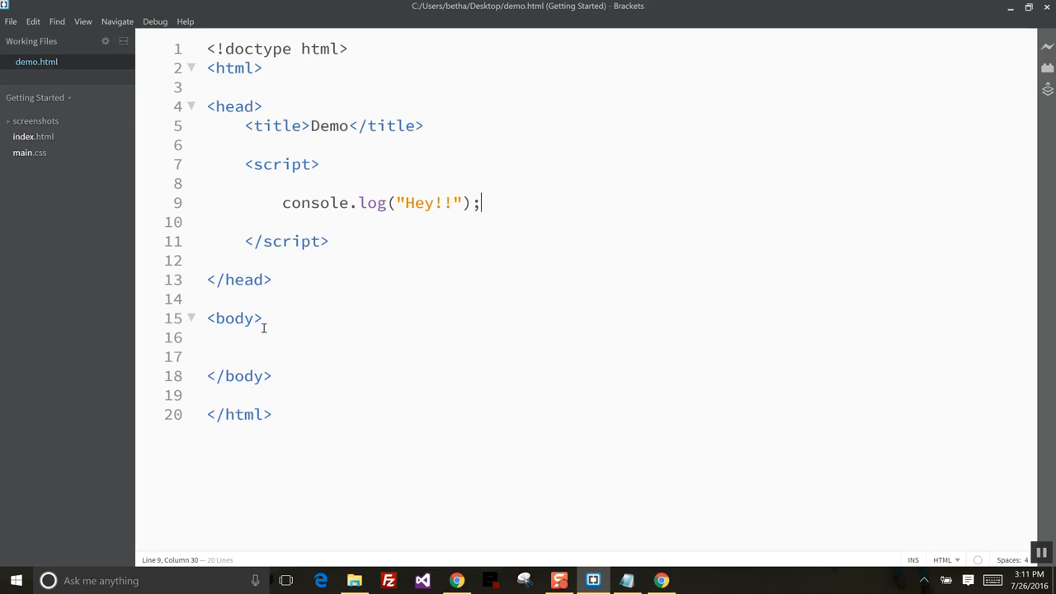
pyautogui.moveTo(259, 376)
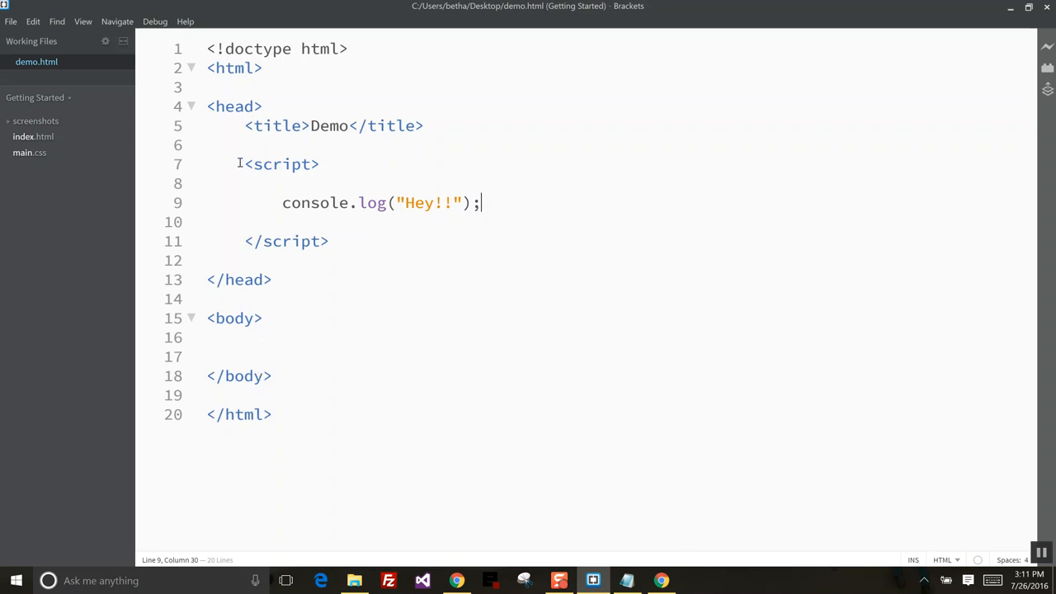
pyautogui.moveTo(245, 164); pyautogui.dragTo(328, 241)
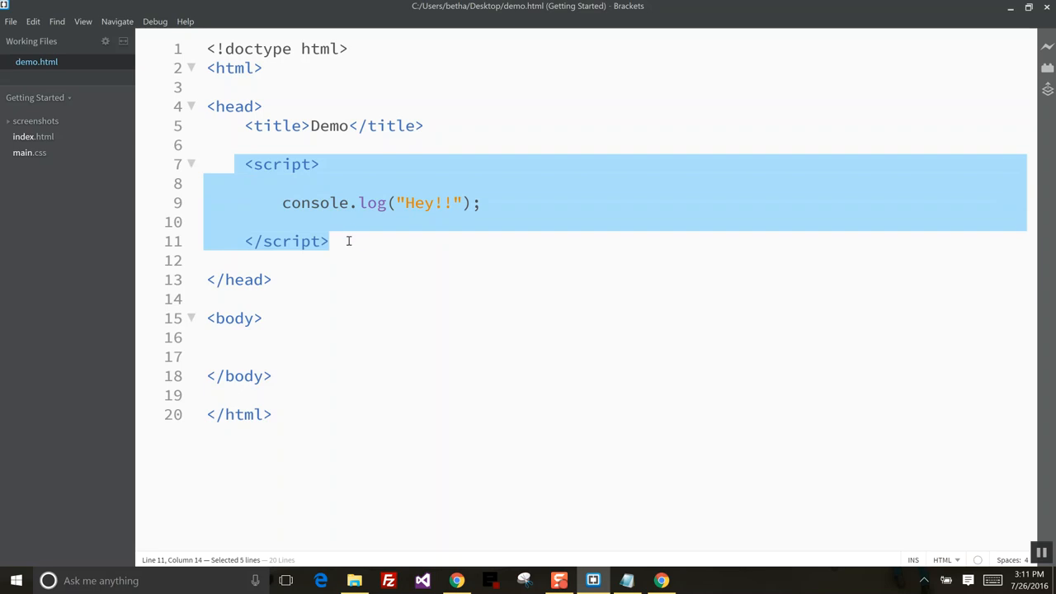
pyautogui.press('Delete')
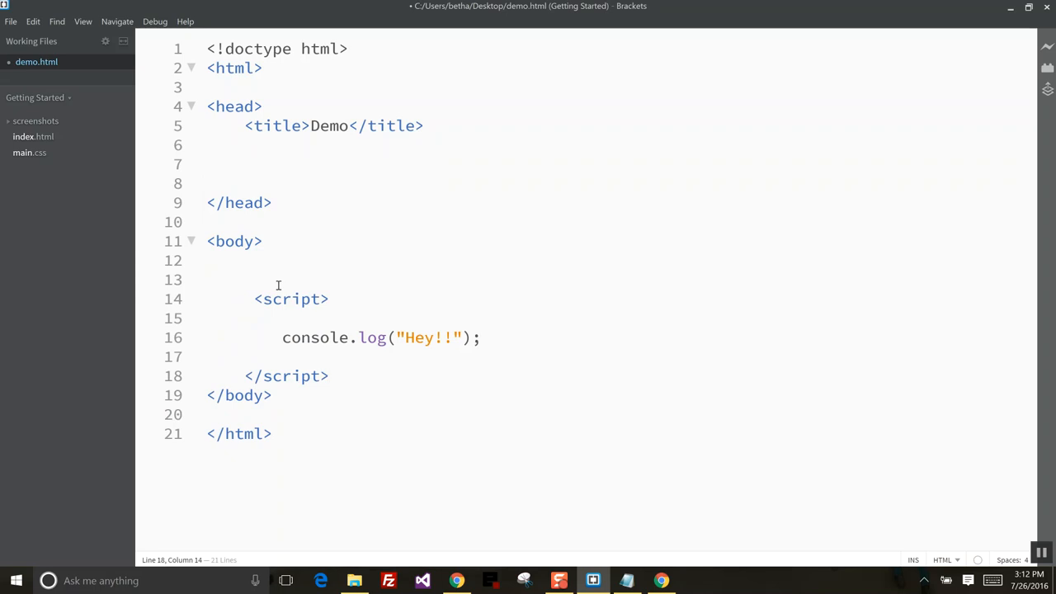
pyautogui.write('z')
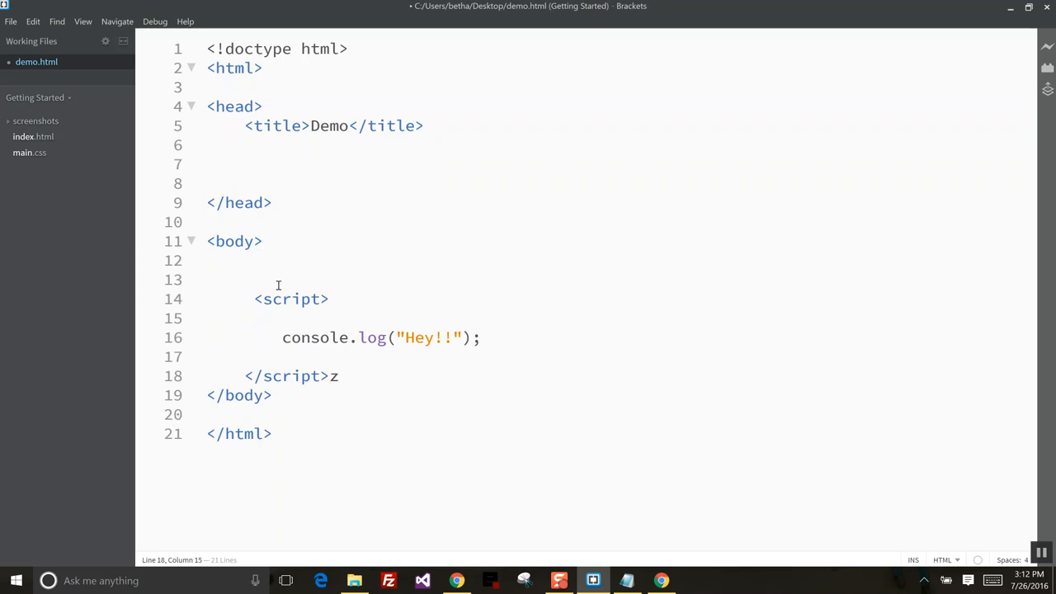
pyautogui.press('Backspace')
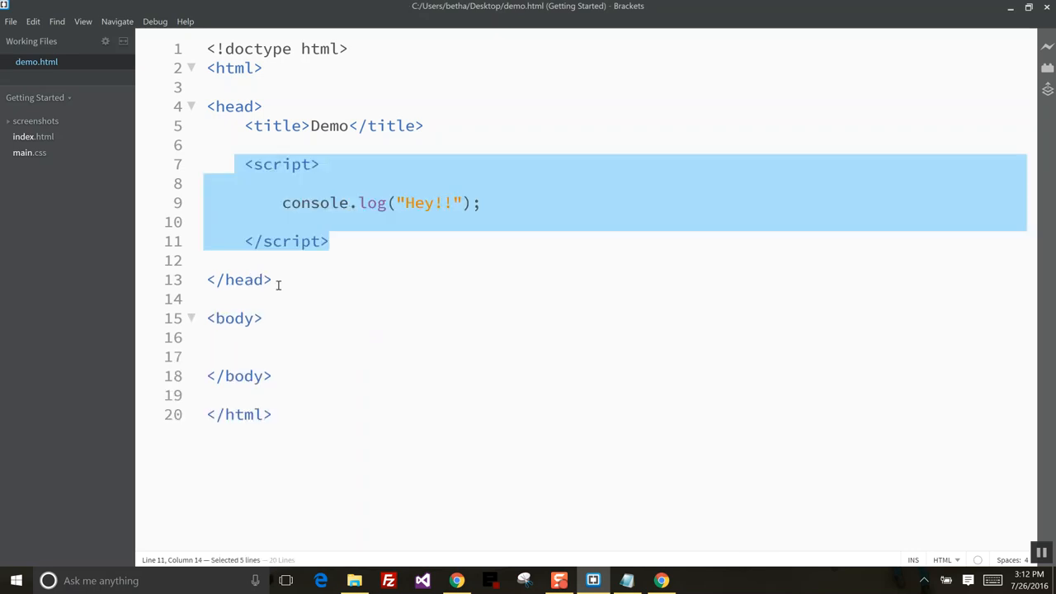
pyautogui.click(244, 221)
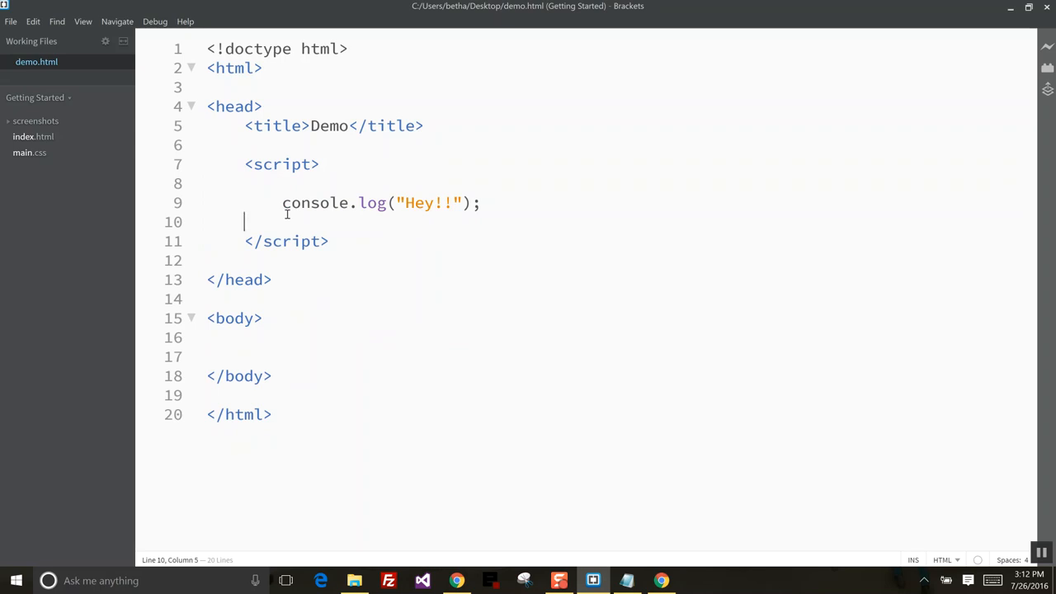
pyautogui.click(11, 21)
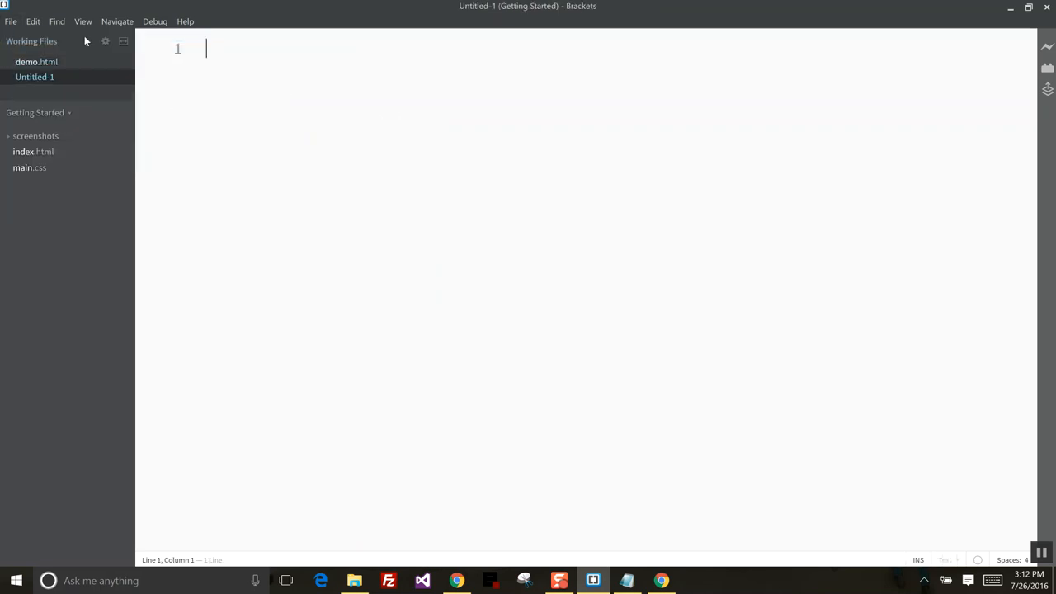
# Save the untitled file to the Desktop as myscript.js
pyautogui.click(11, 21)
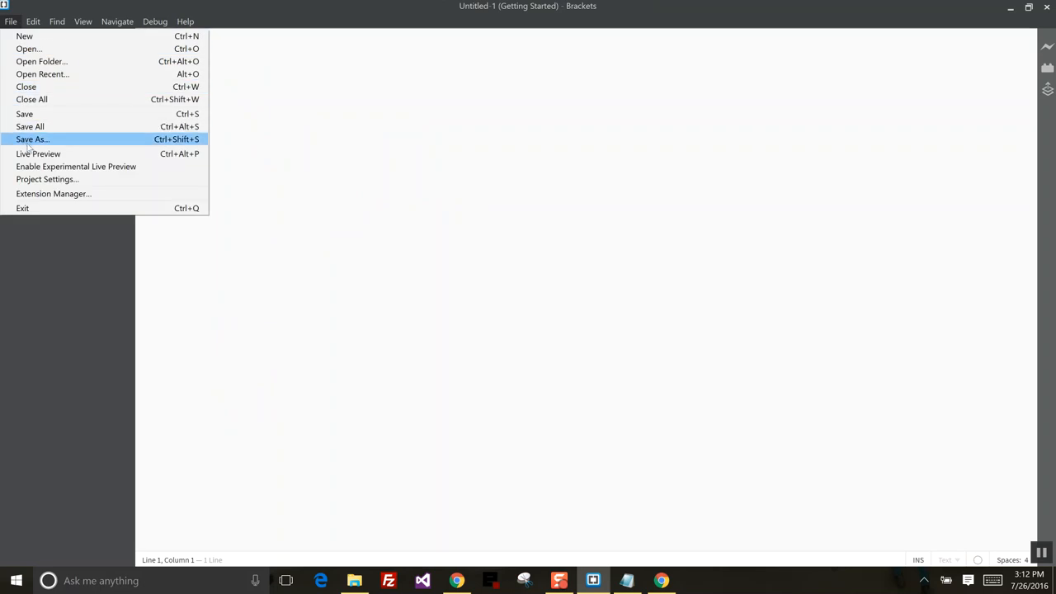
pyautogui.click(33, 139)
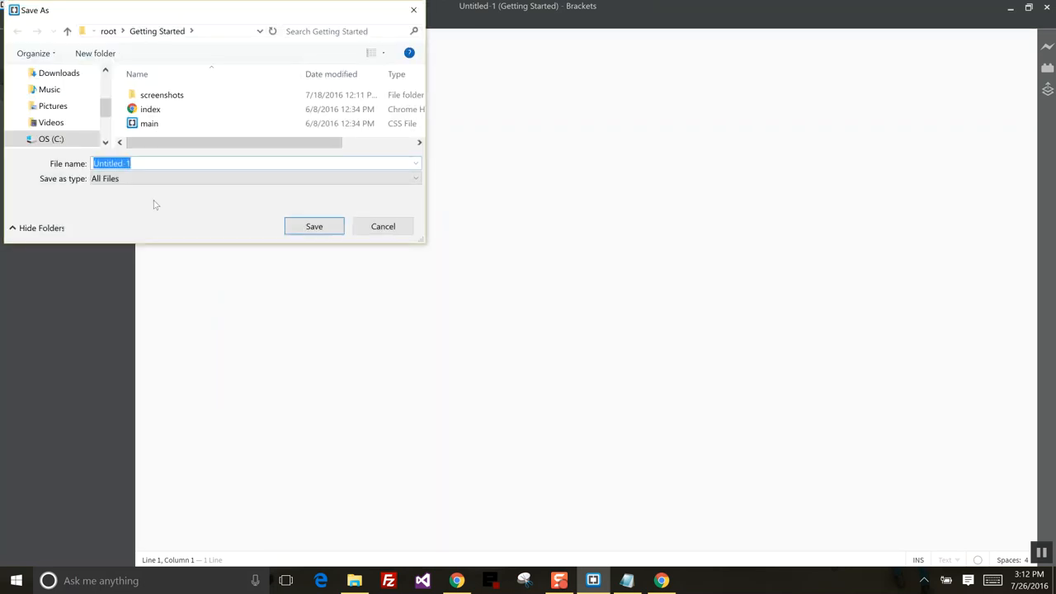
pyautogui.scroll(3)
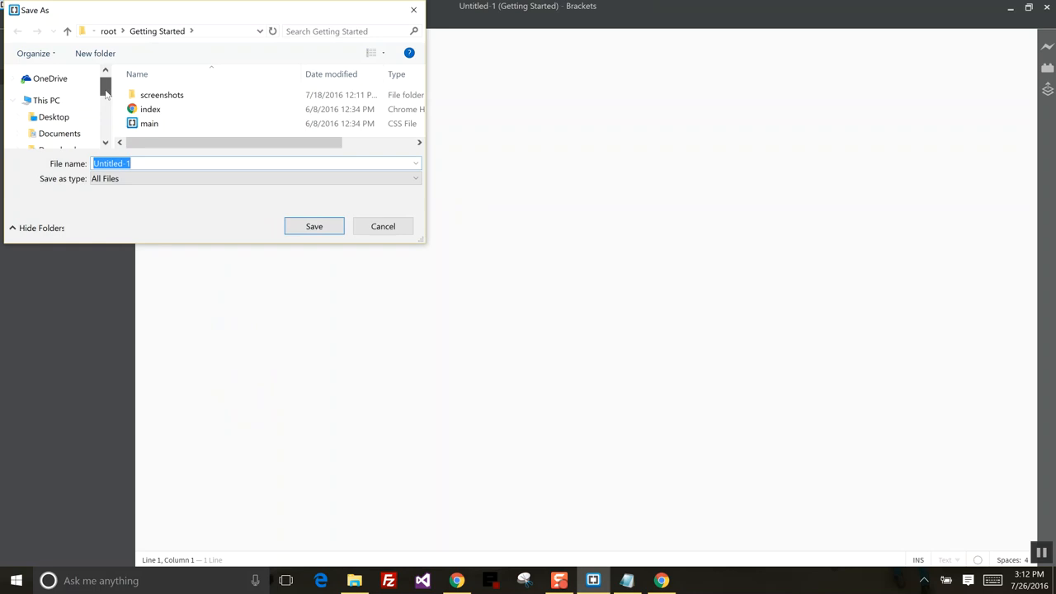
pyautogui.click(54, 116)
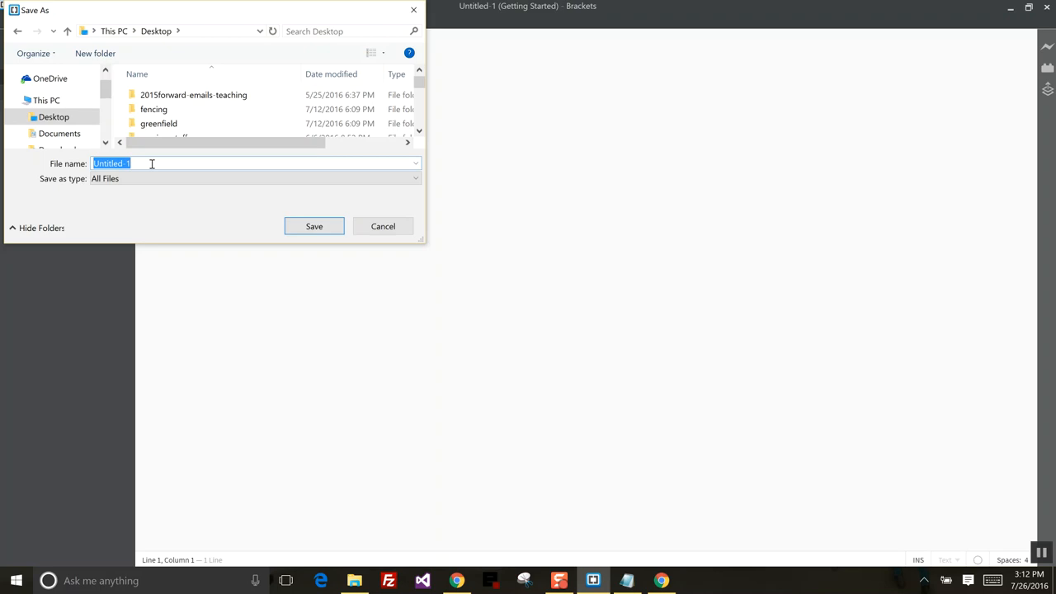
pyautogui.write('myscript')
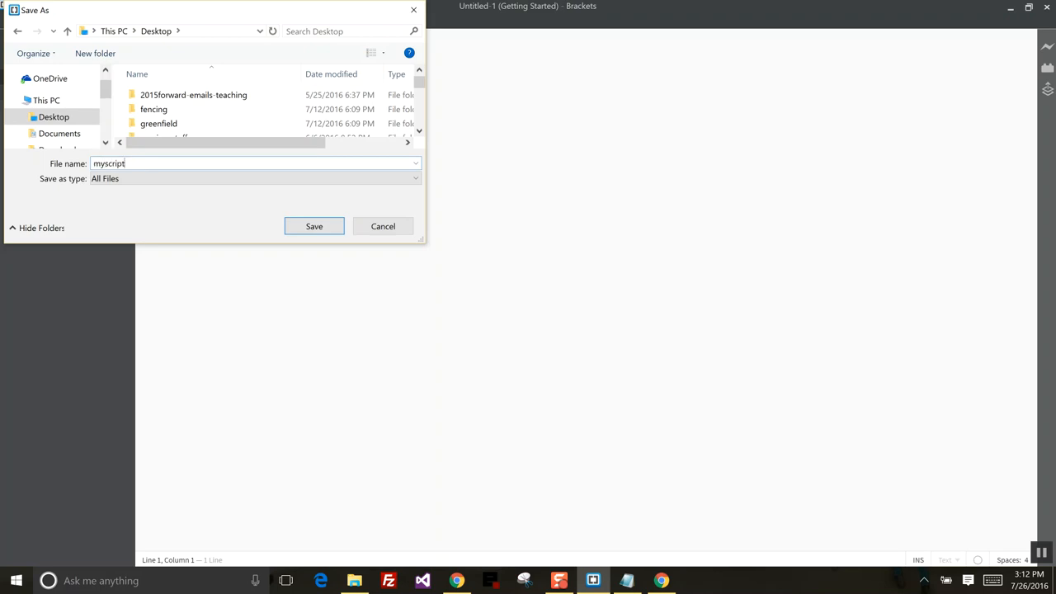
pyautogui.write('.')
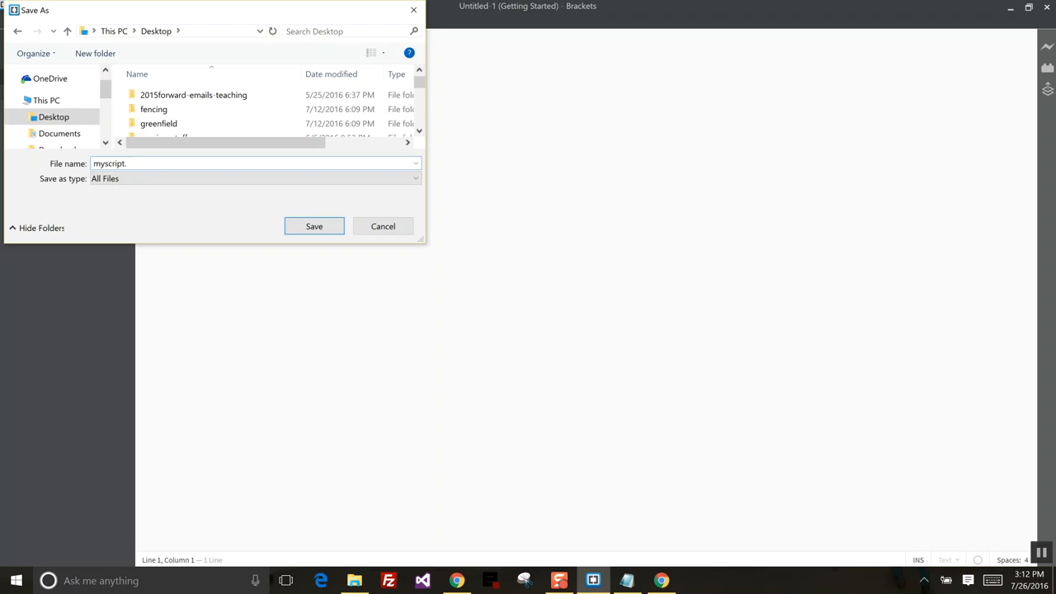
pyautogui.write('js')
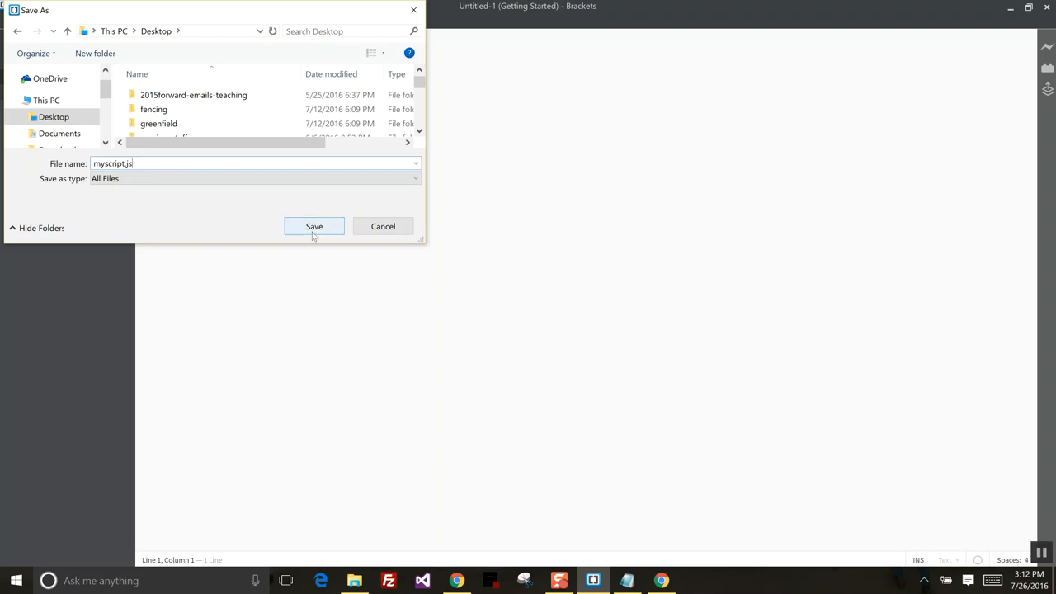
pyautogui.click(314, 226)
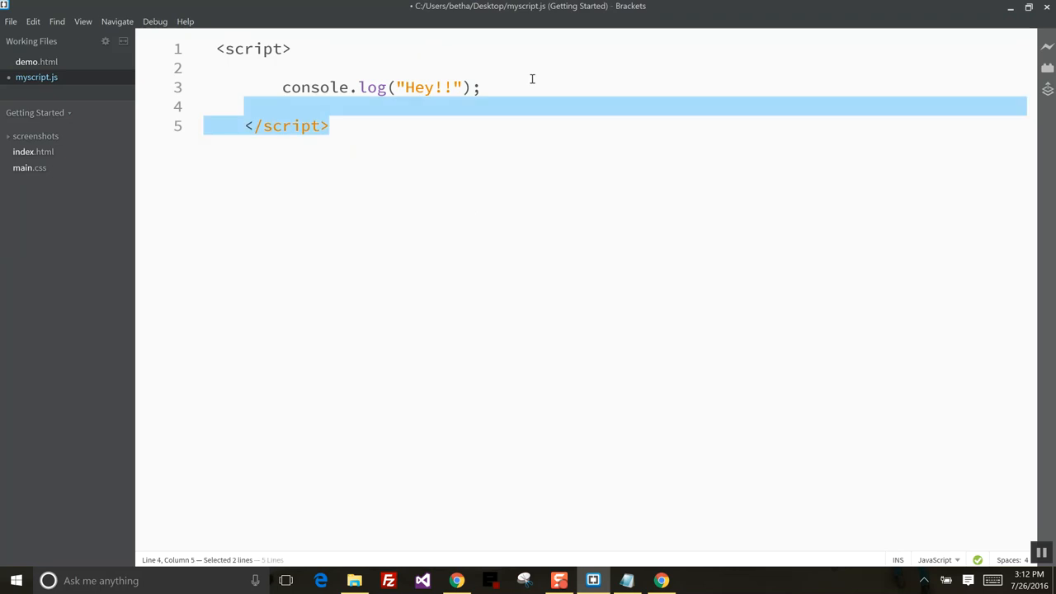
# Delete the script tag lines in myscript.js, keeping console.log, then return to demo.html
pyautogui.press('Delete')
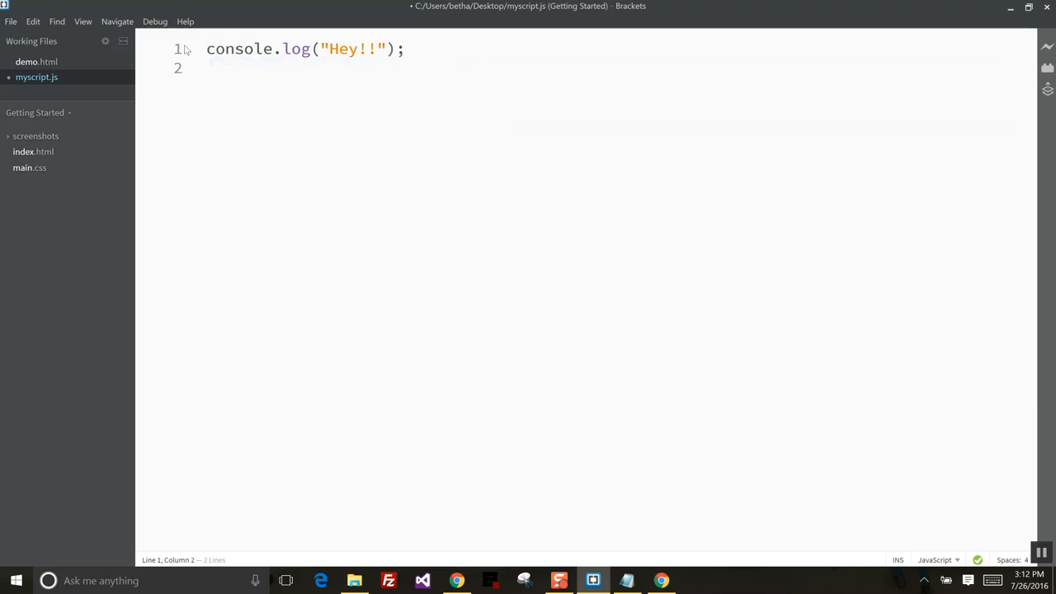
pyautogui.click(978, 559)
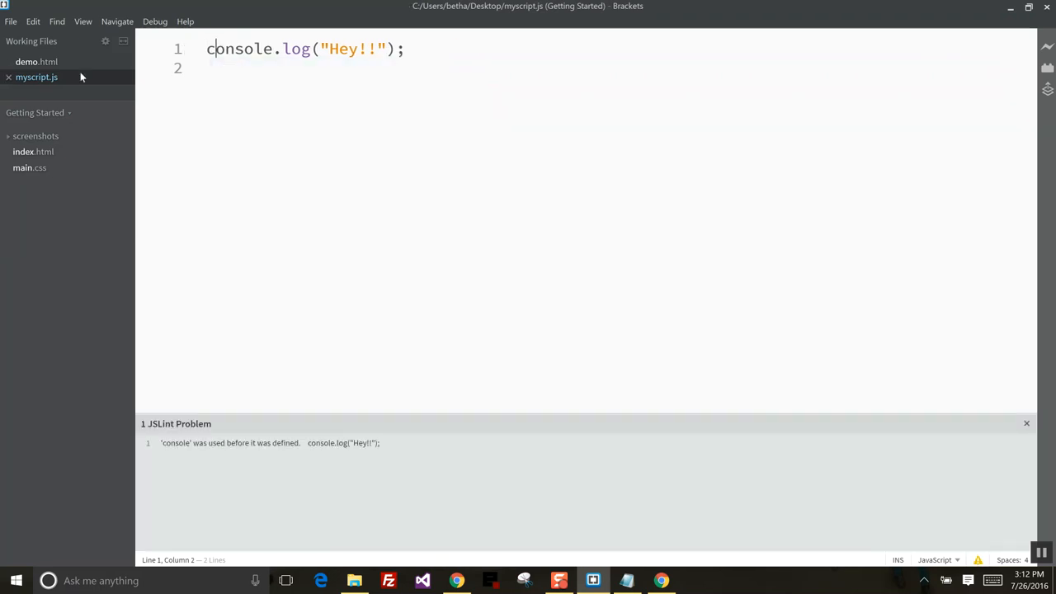
pyautogui.click(36, 62)
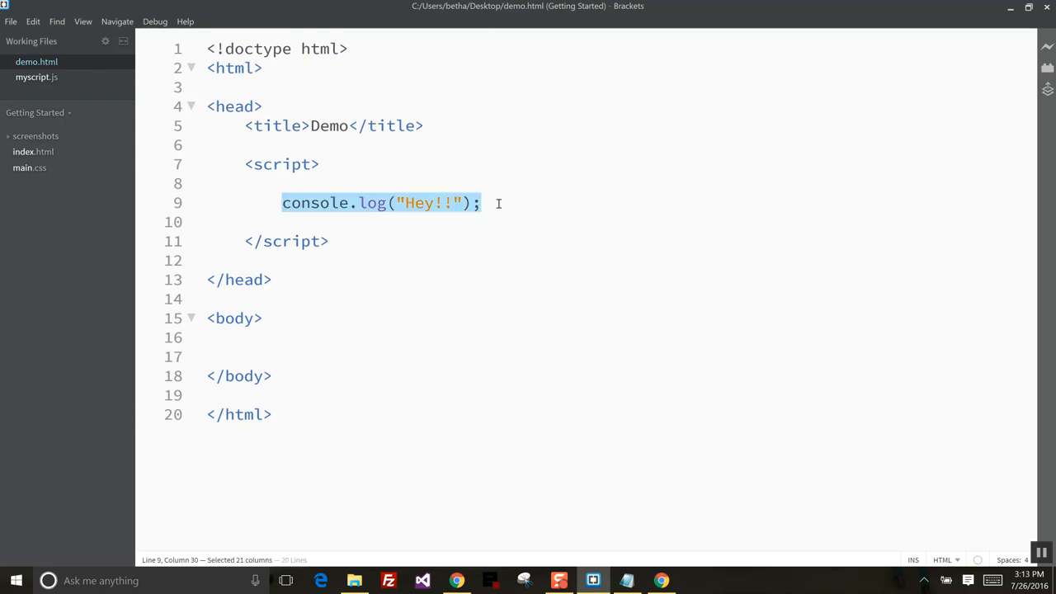
# Remove the inline console.log, give the script tag src="myscript.js", and select the blank lines
pyautogui.press('Delete')
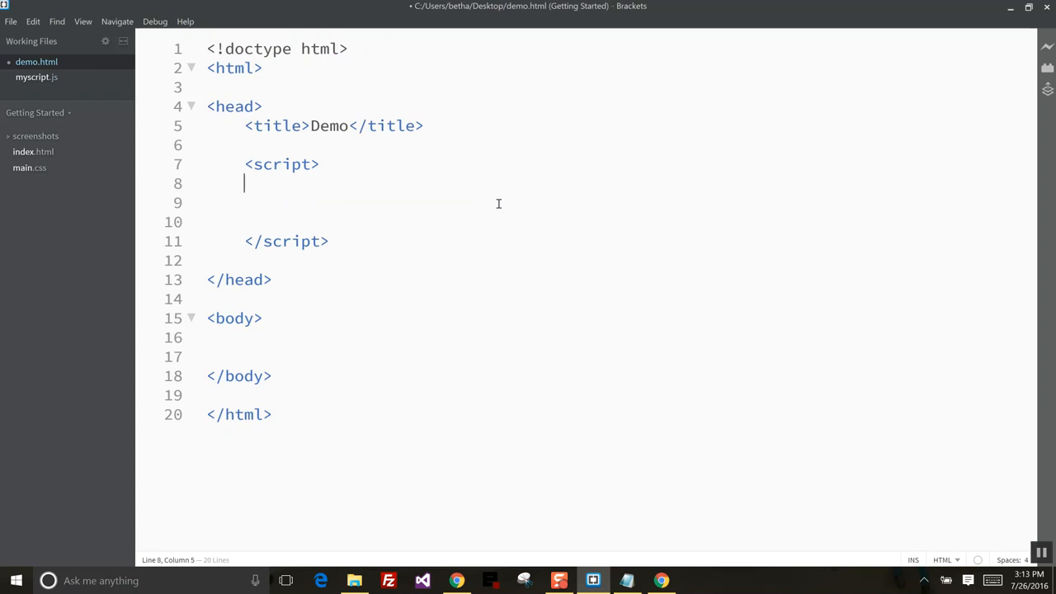
pyautogui.click(319, 164)
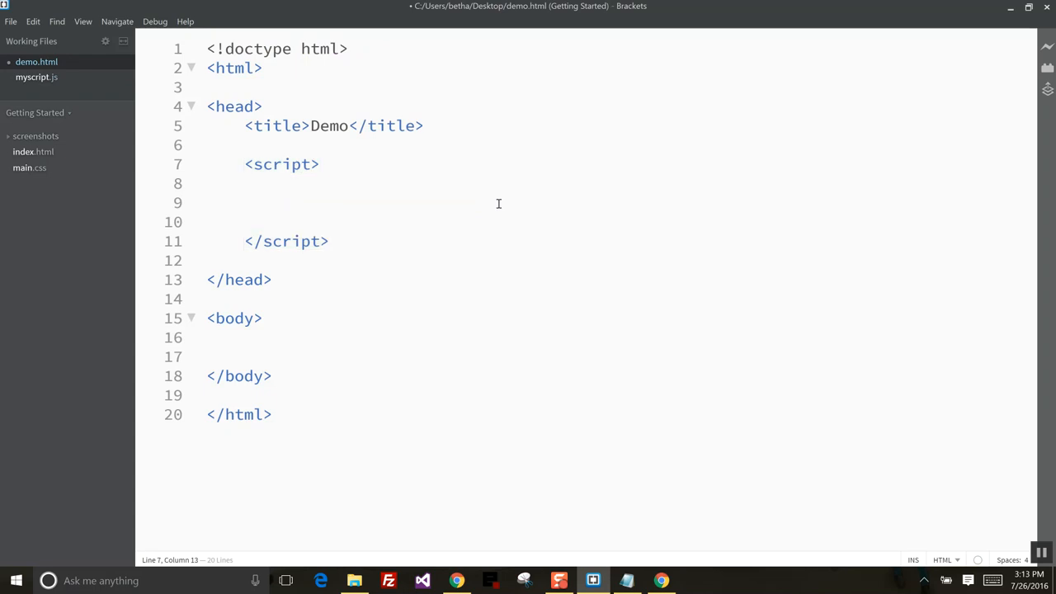
pyautogui.write('src="')
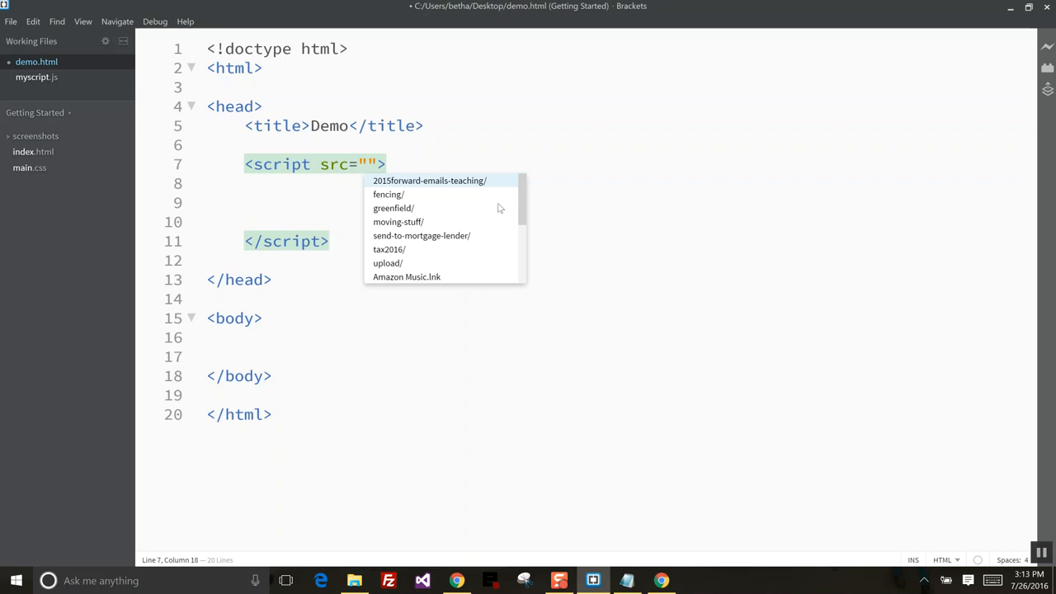
pyautogui.write('m')
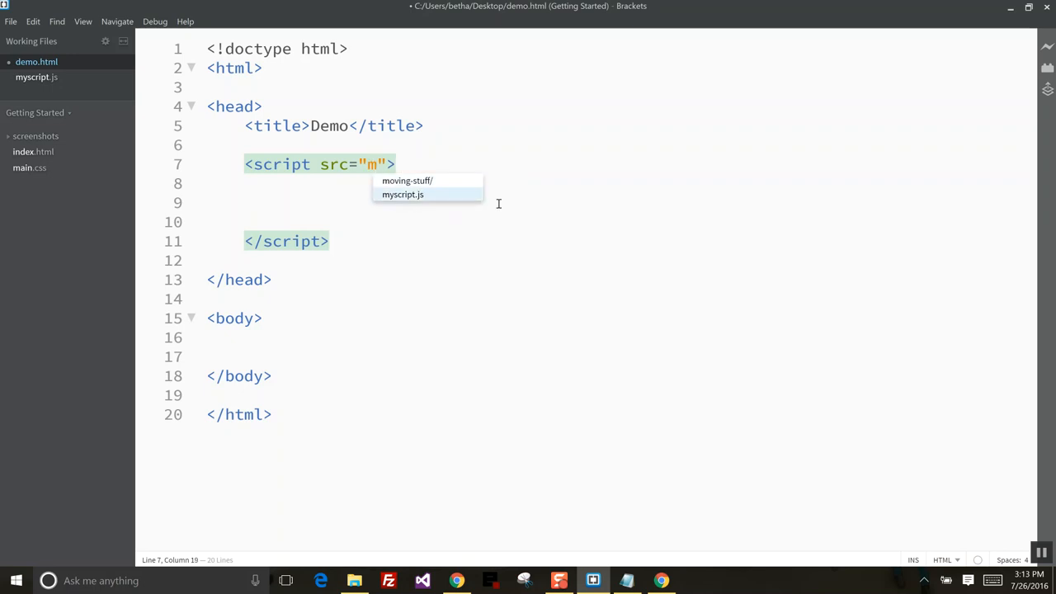
pyautogui.click(402, 193)
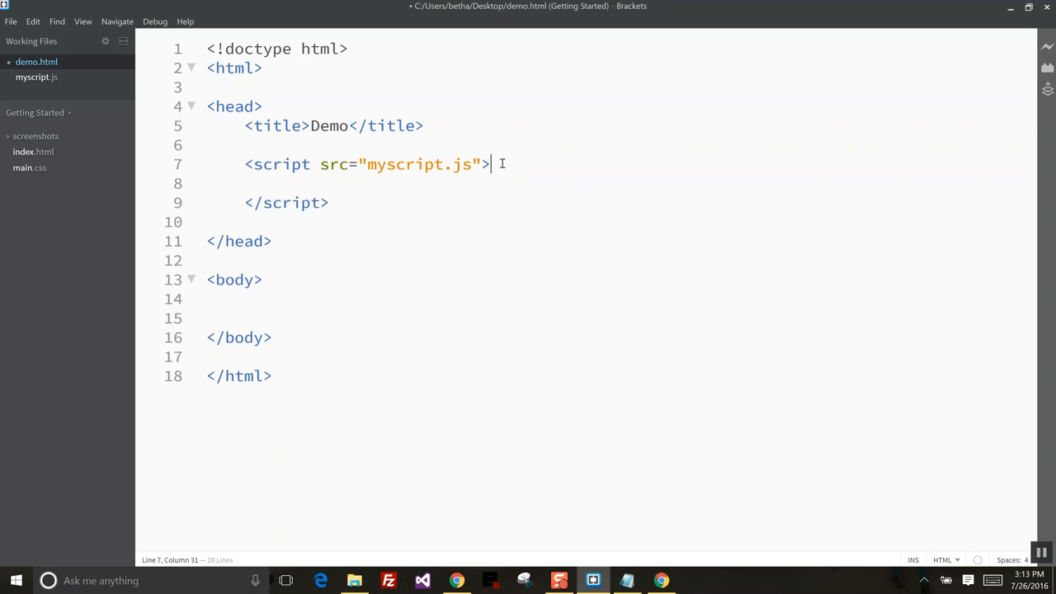
pyautogui.moveTo(489, 164); pyautogui.dragTo(328, 203)
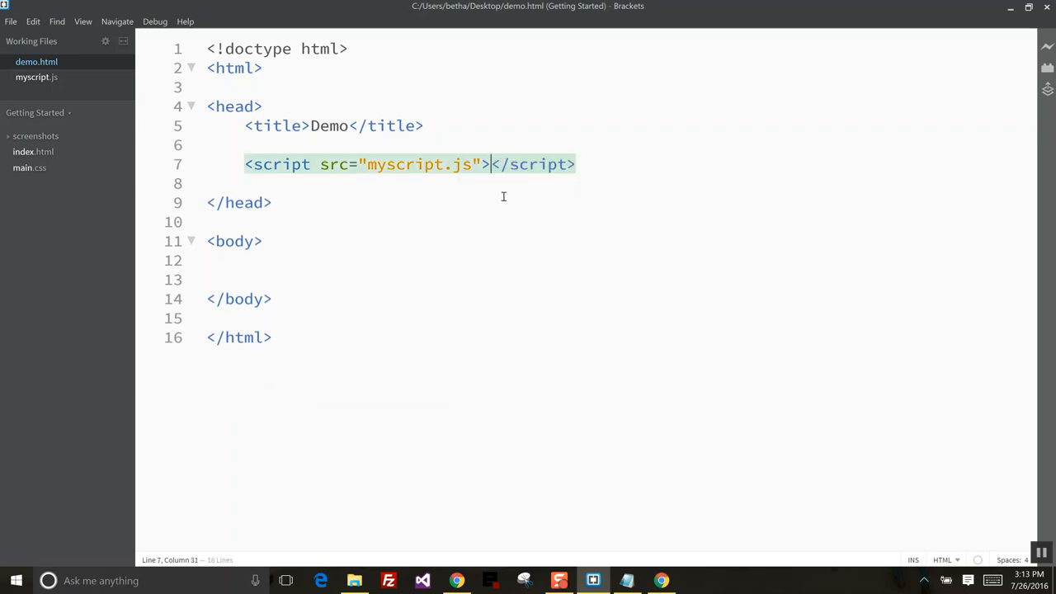
pyautogui.click(662, 580)
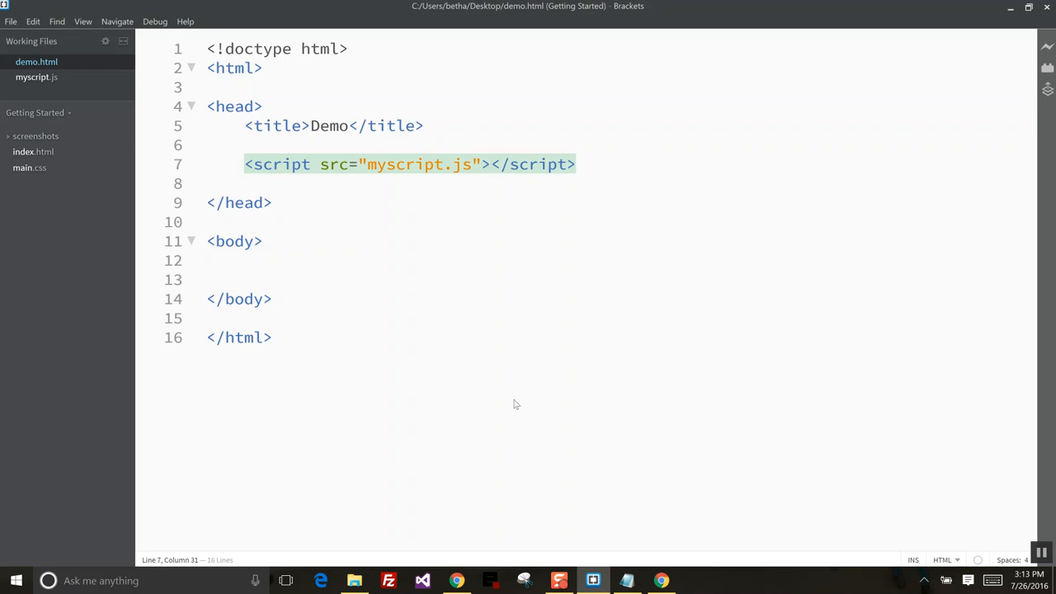
pyautogui.moveTo(500, 303)
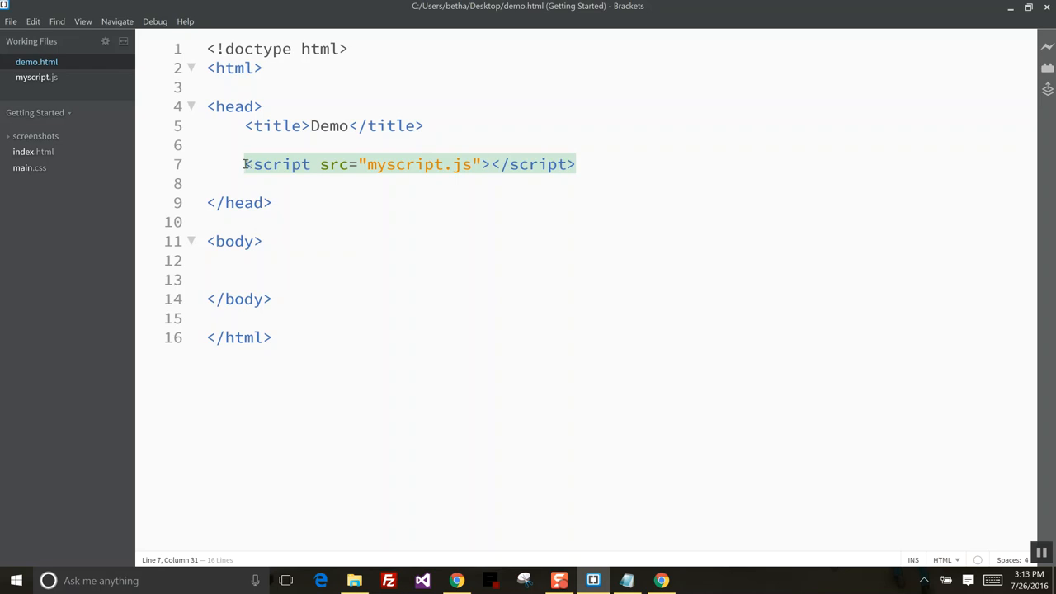
# Replace the linked script line with an inline script calling alert("test");
pyautogui.moveTo(244, 164); pyautogui.dragTo(575, 165)
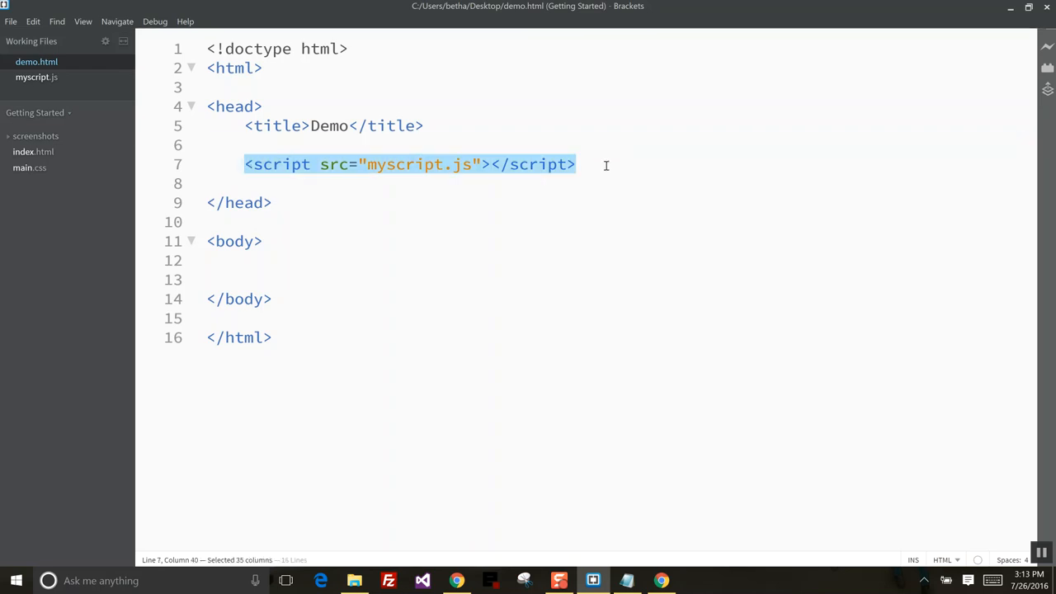
pyautogui.press('Delete')
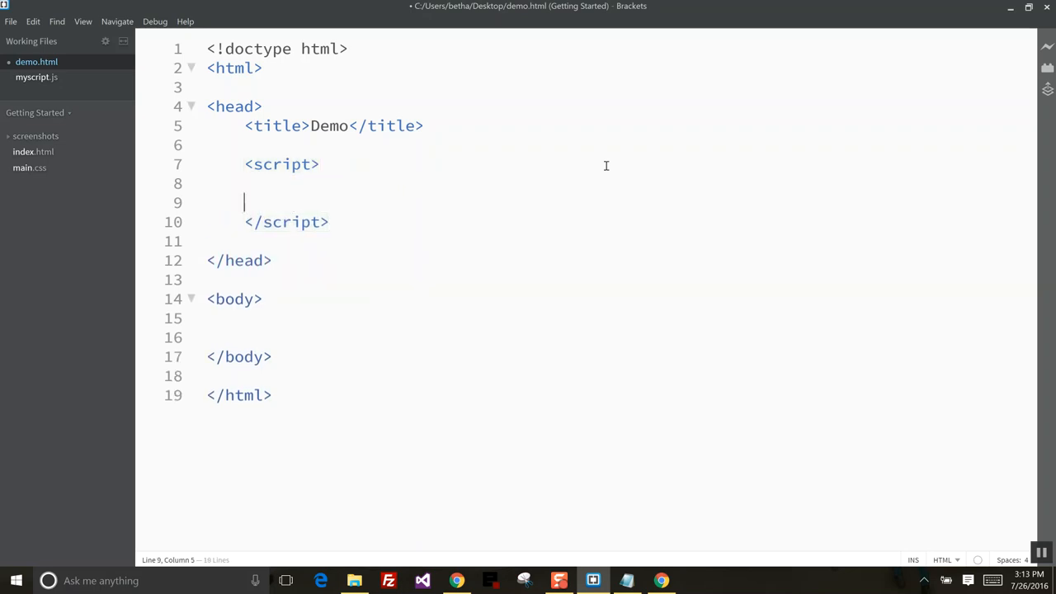
pyautogui.write('alert("test')
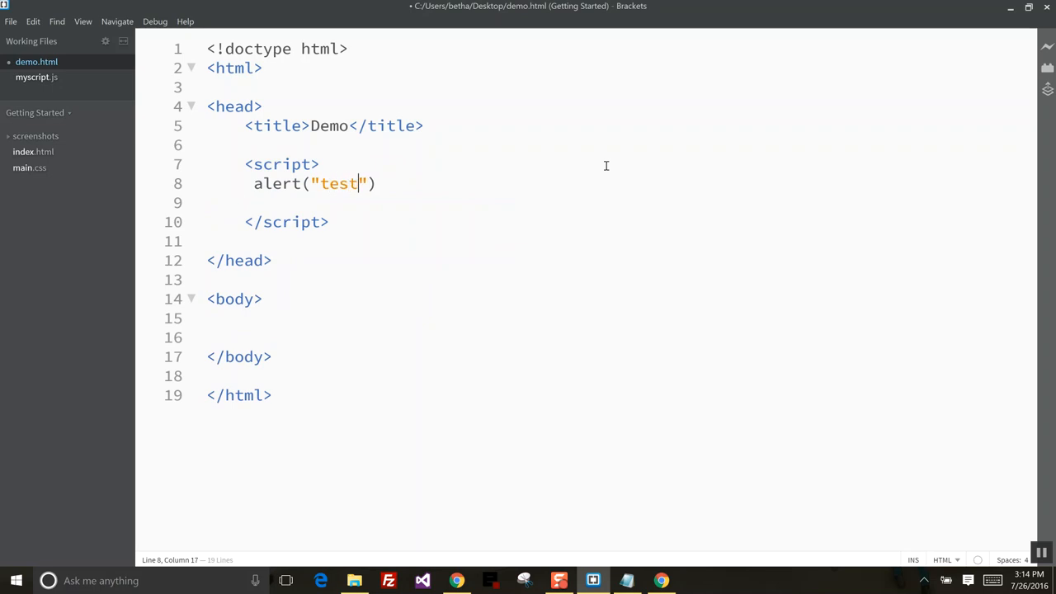
pyautogui.write(');')
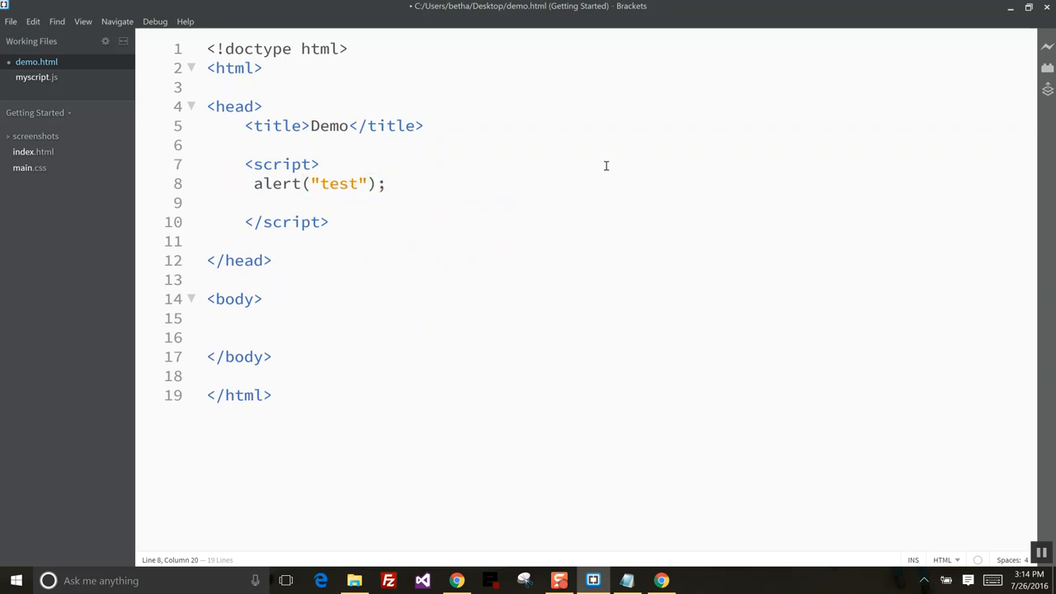
pyautogui.click(661, 580)
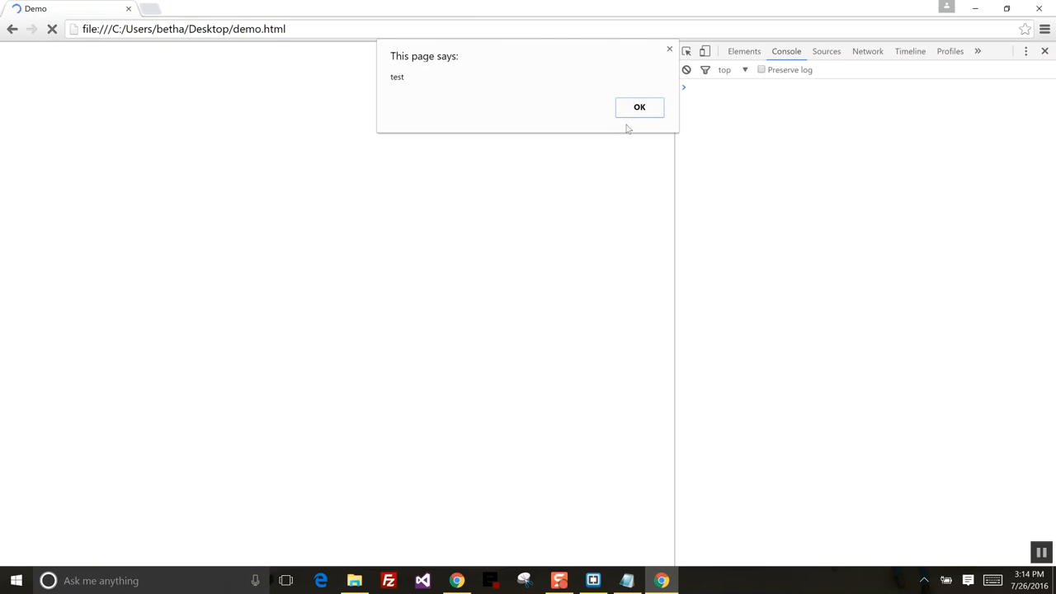
pyautogui.moveTo(639, 107)
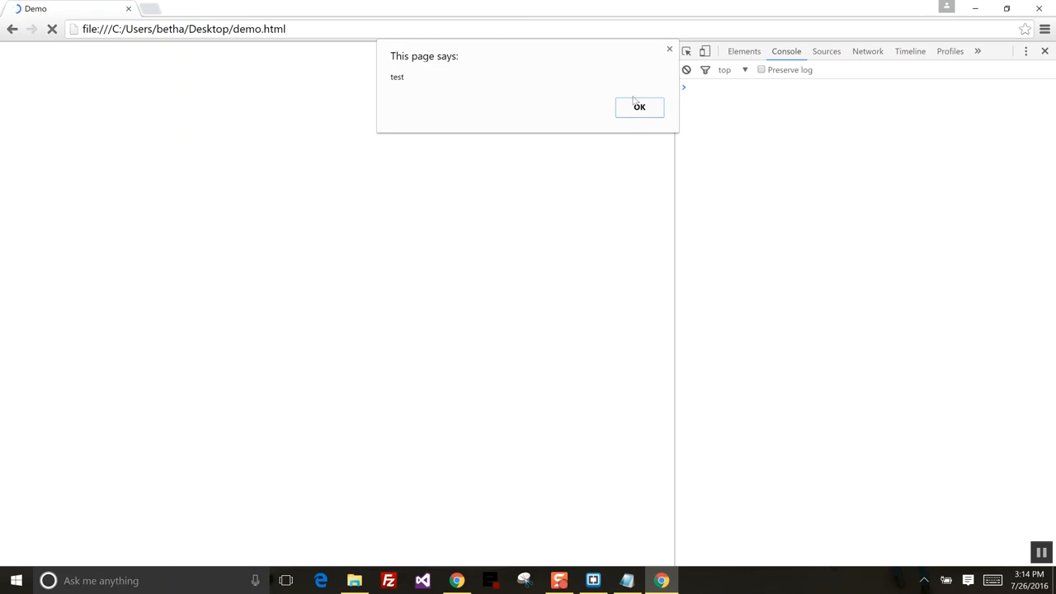
pyautogui.moveTo(633, 77)
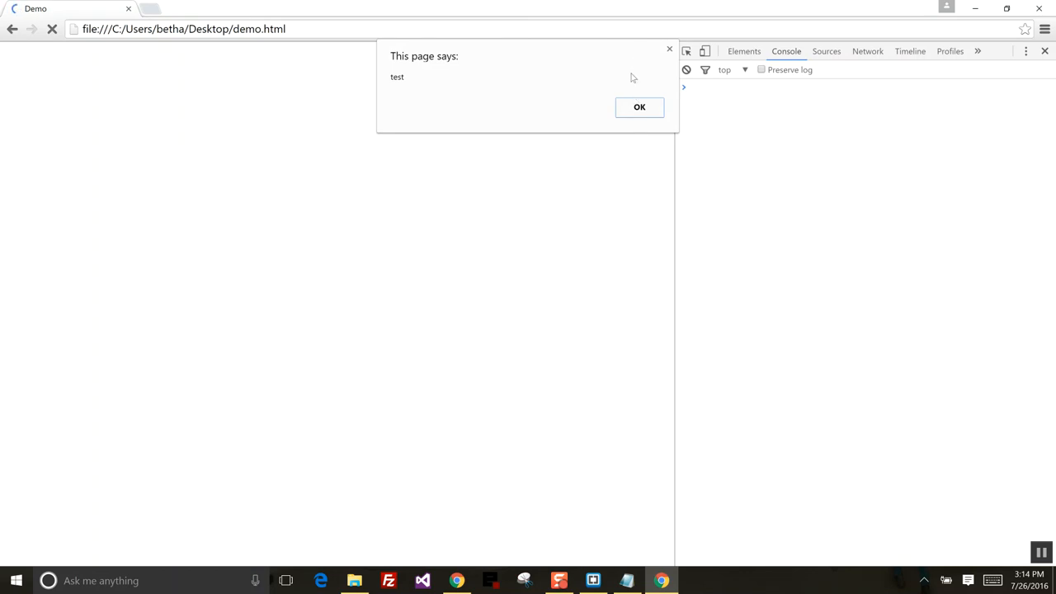
# Dismiss Chrome's "This page says: test" alert with OK
pyautogui.click(639, 107)
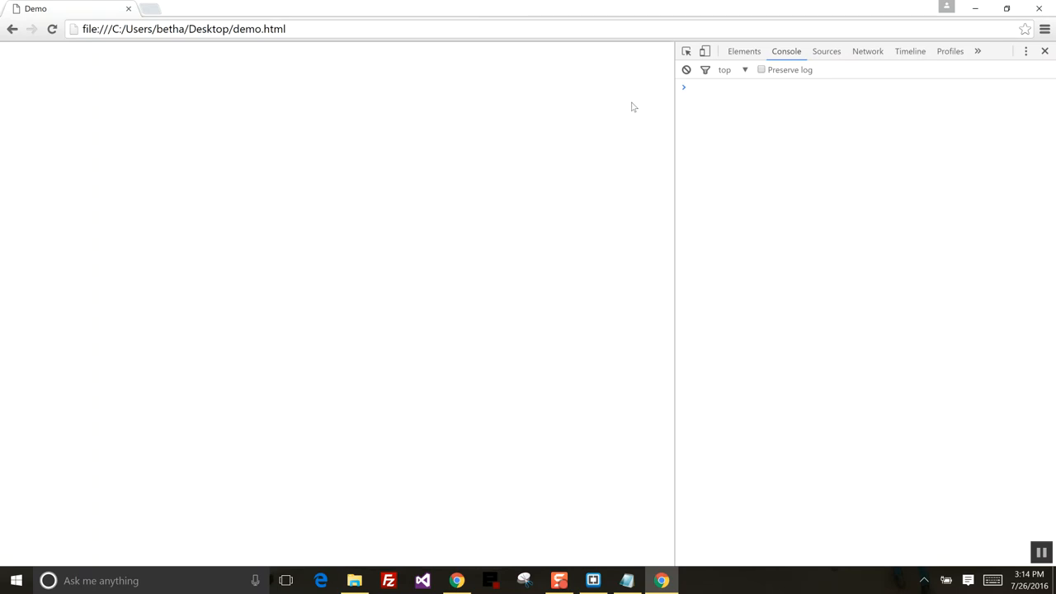
pyautogui.moveTo(619, 125)
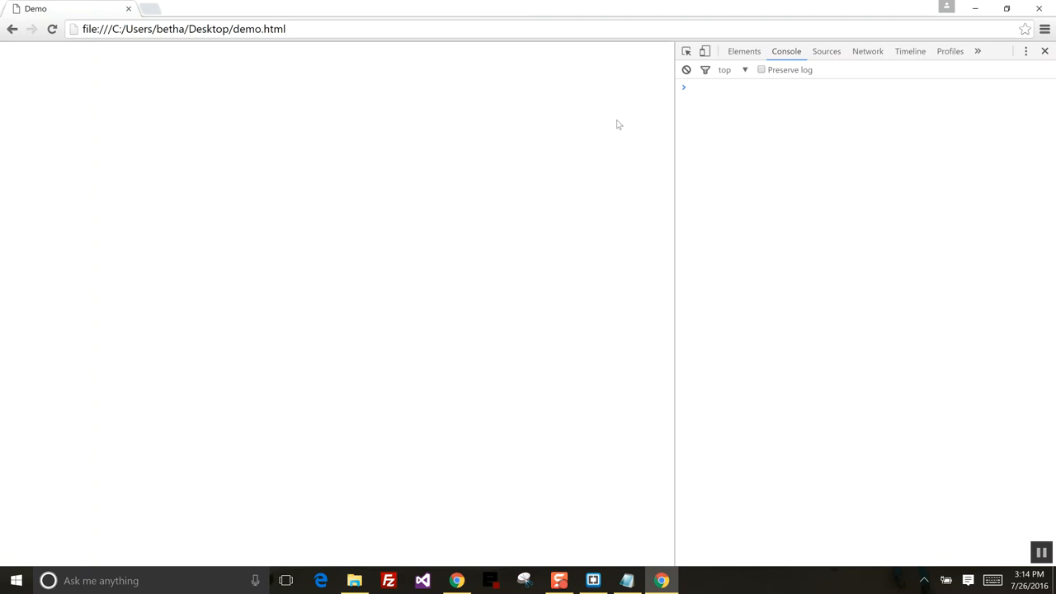